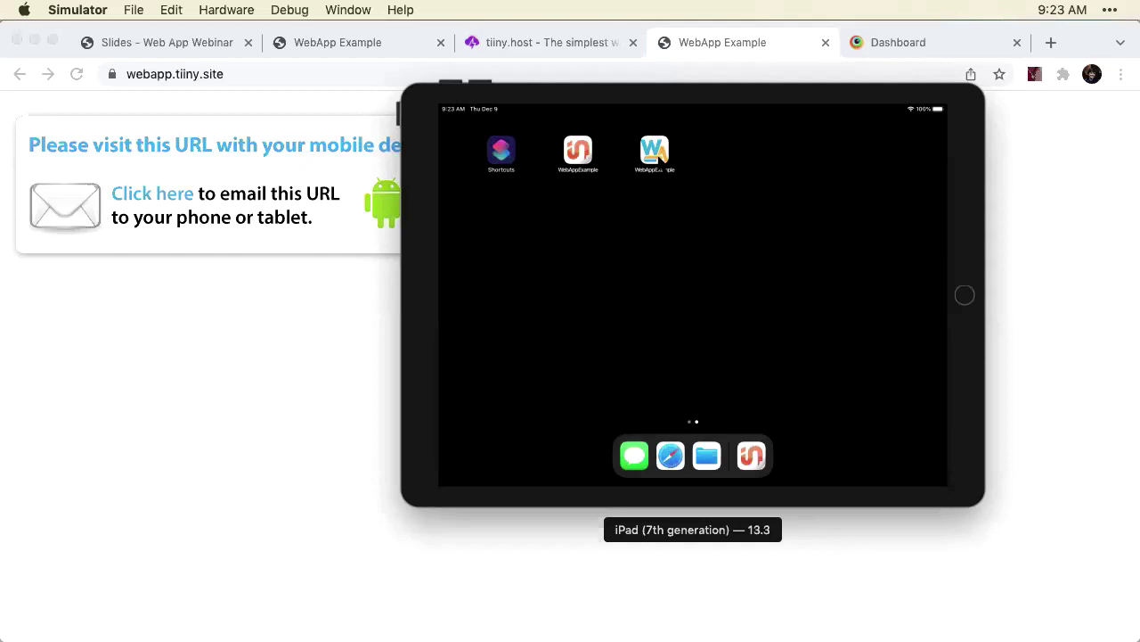
Launch WebAppExample on the iPad, open 'What is a Web App?', and rotate to portrait.
left_click(577, 152)
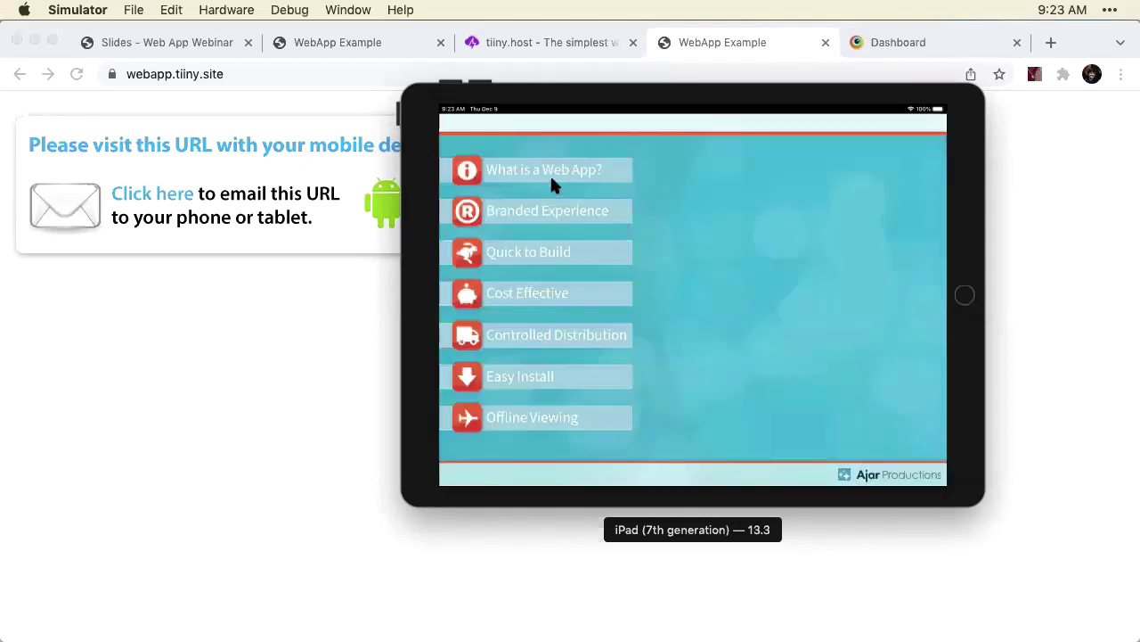
left_click(544, 170)
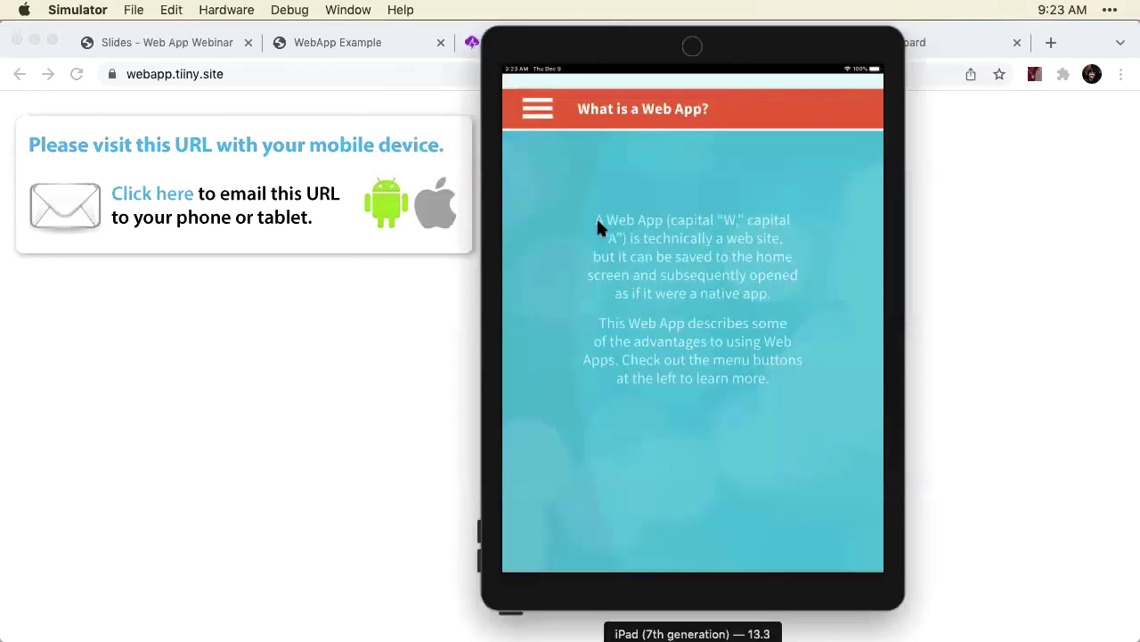
left_click(538, 108)
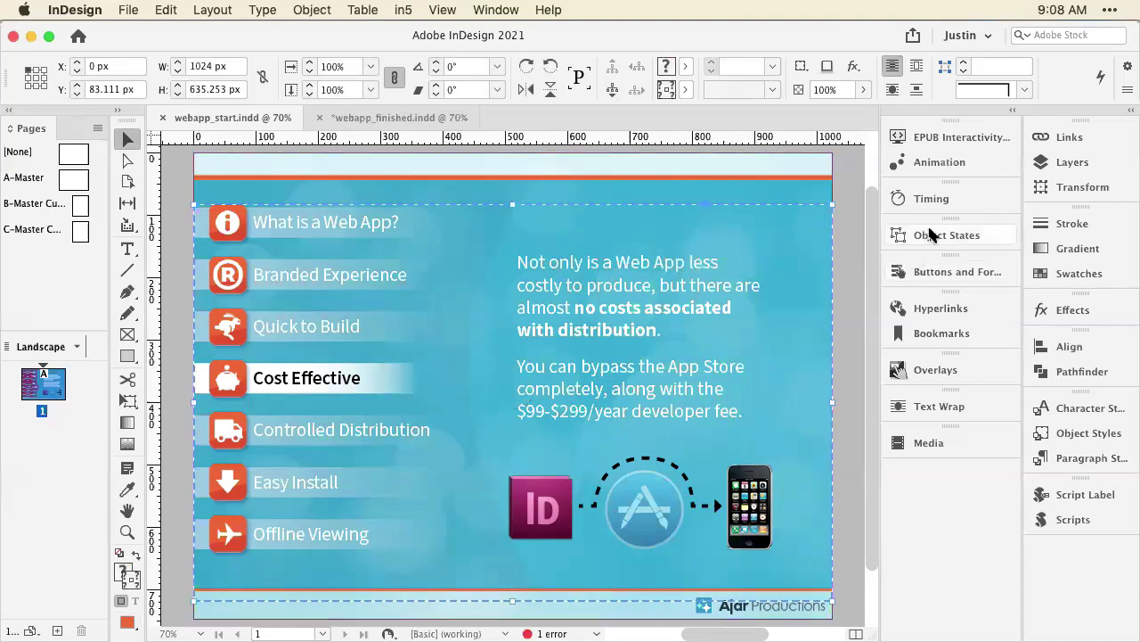
Show the Object States panel listing Neutral, info, brand, quick and cost states.
left_click(946, 235)
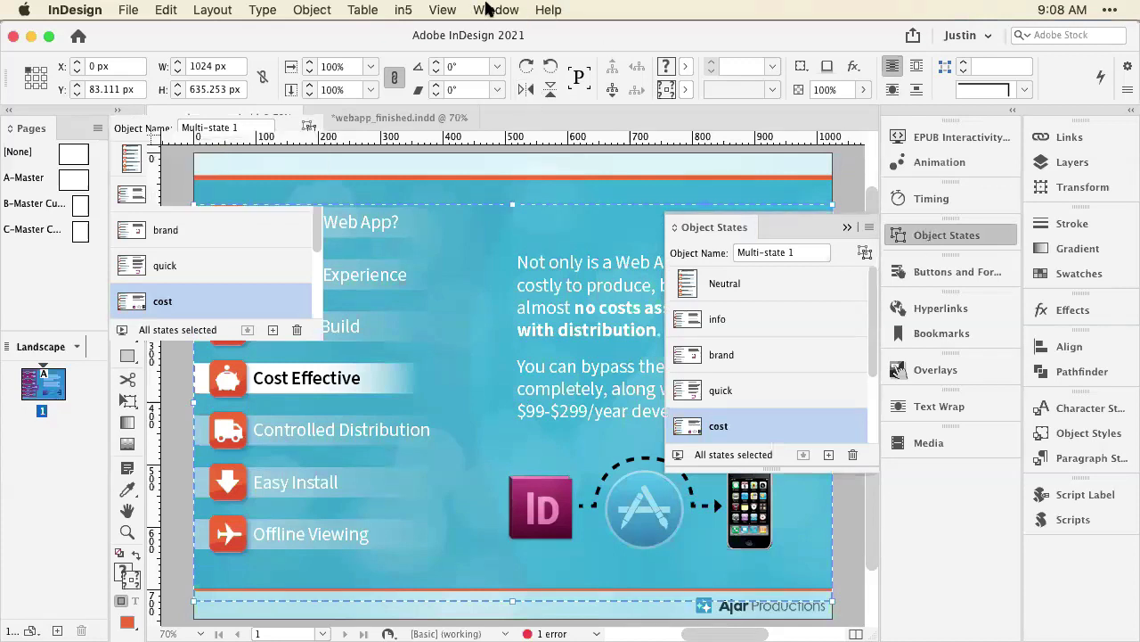
left_click(496, 10)
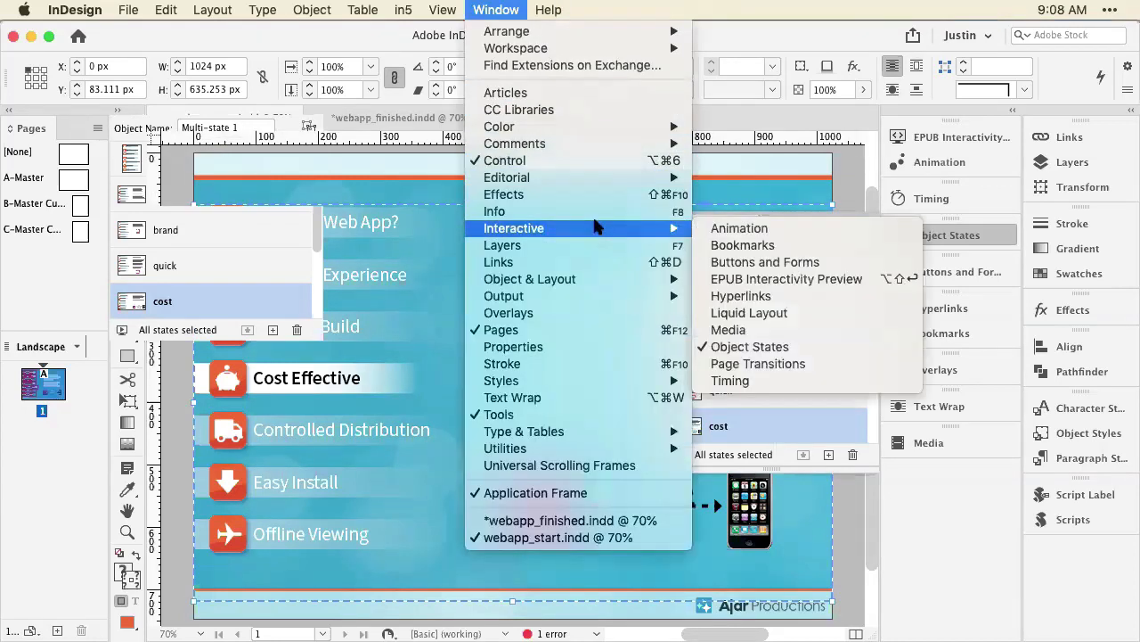
left_click(749, 346)
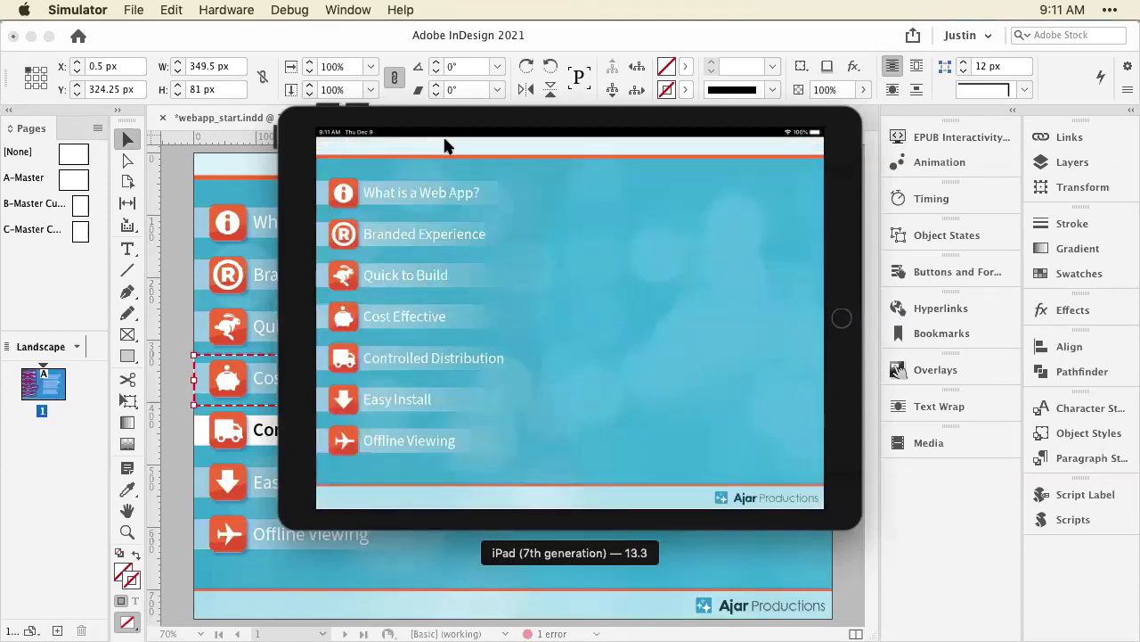
mouse_move(584, 160)
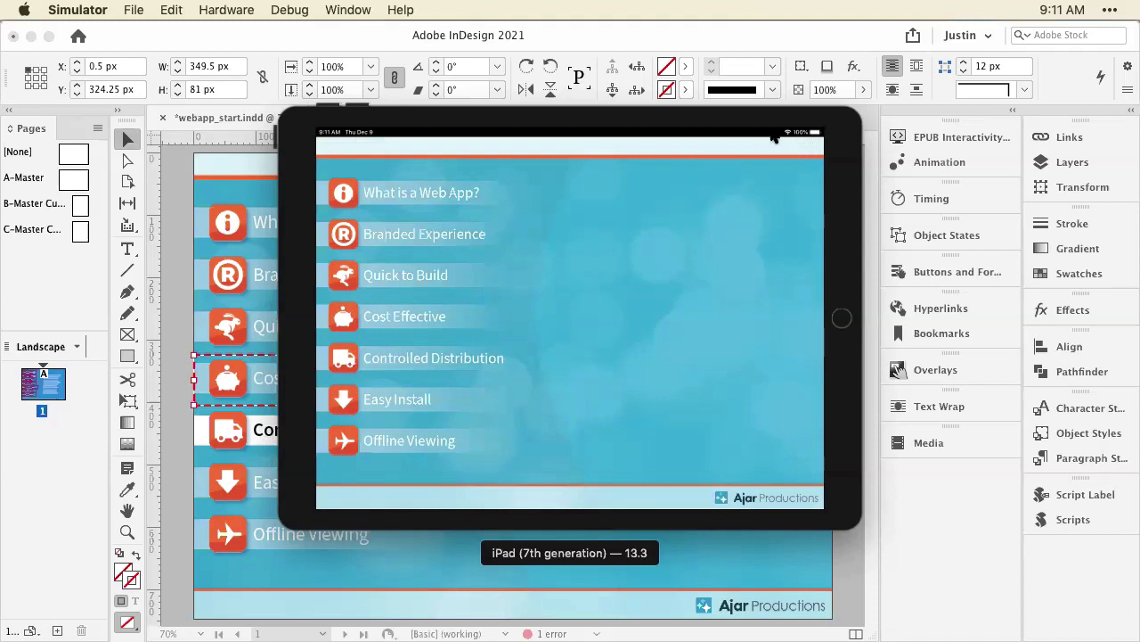
mouse_move(739, 197)
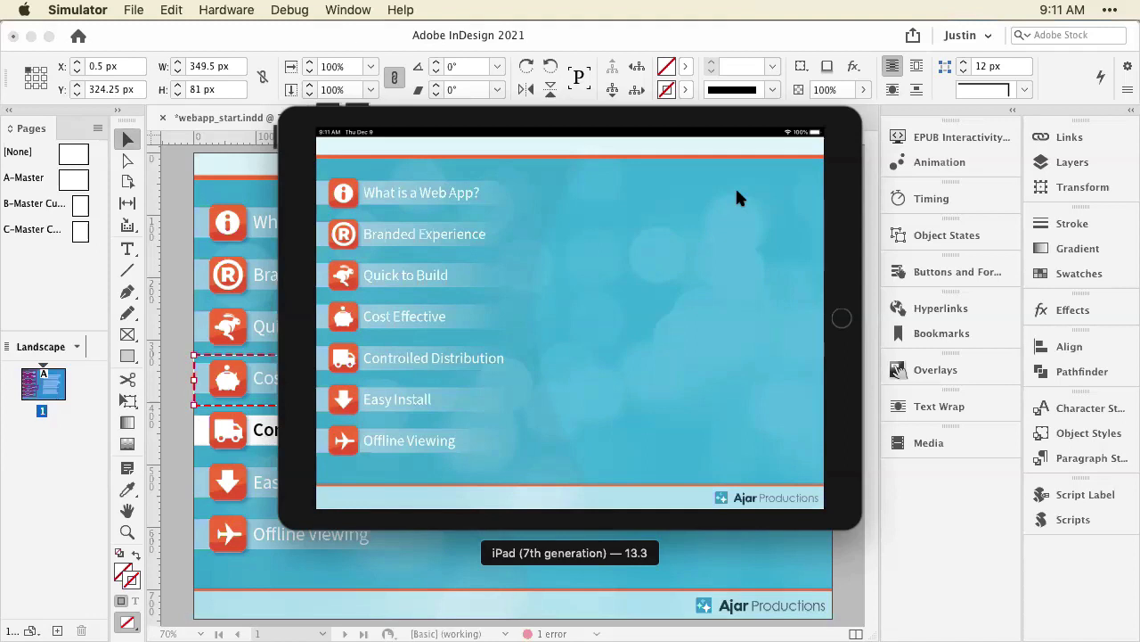
mouse_move(599, 263)
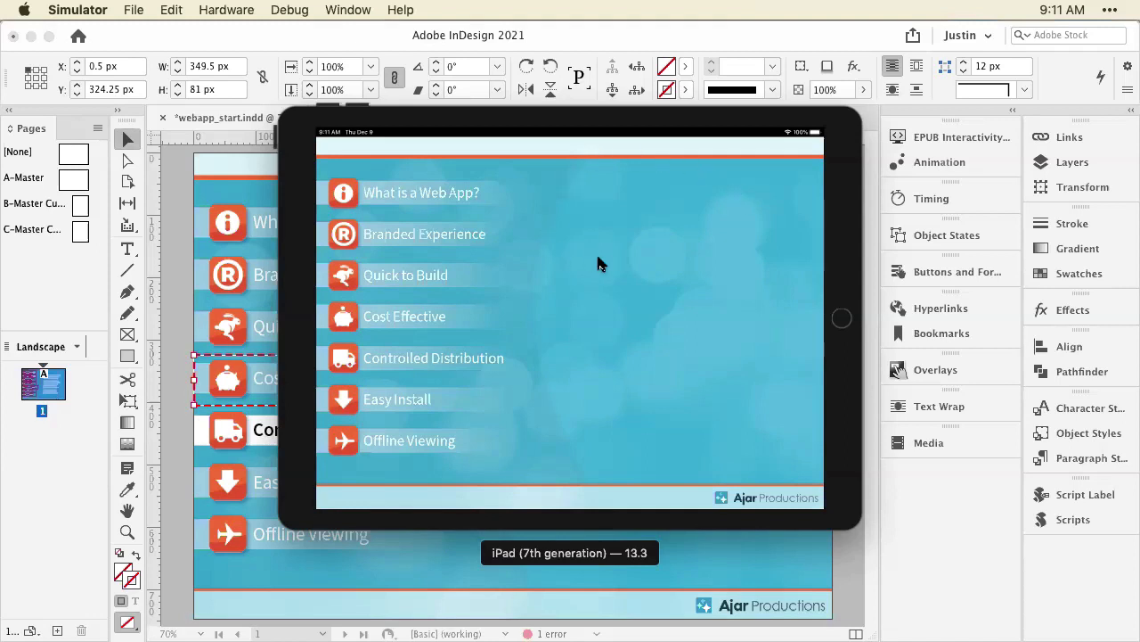
mouse_move(584, 202)
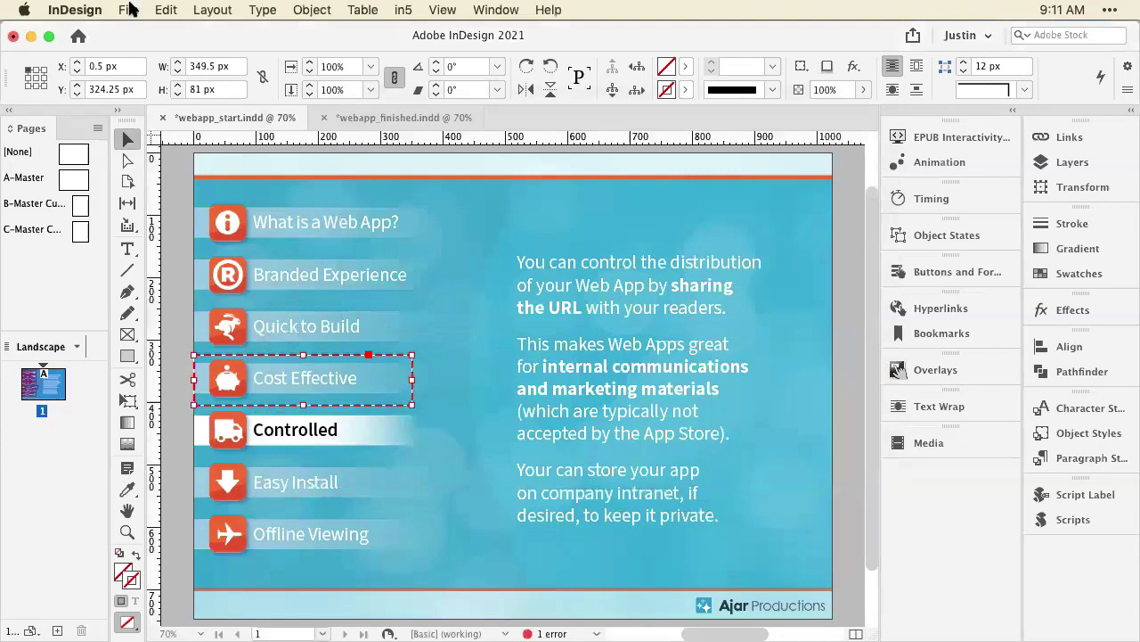
Create a new document from the in5 - iPad Web App - H preset at 1024 × 748 px.
left_click(128, 10)
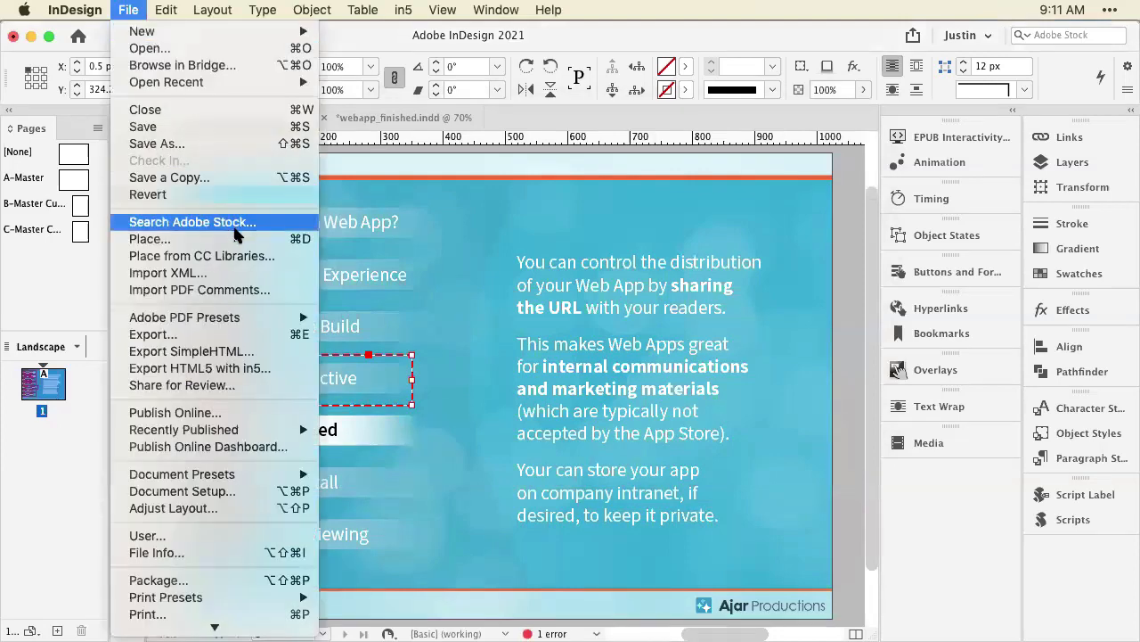
mouse_move(207, 446)
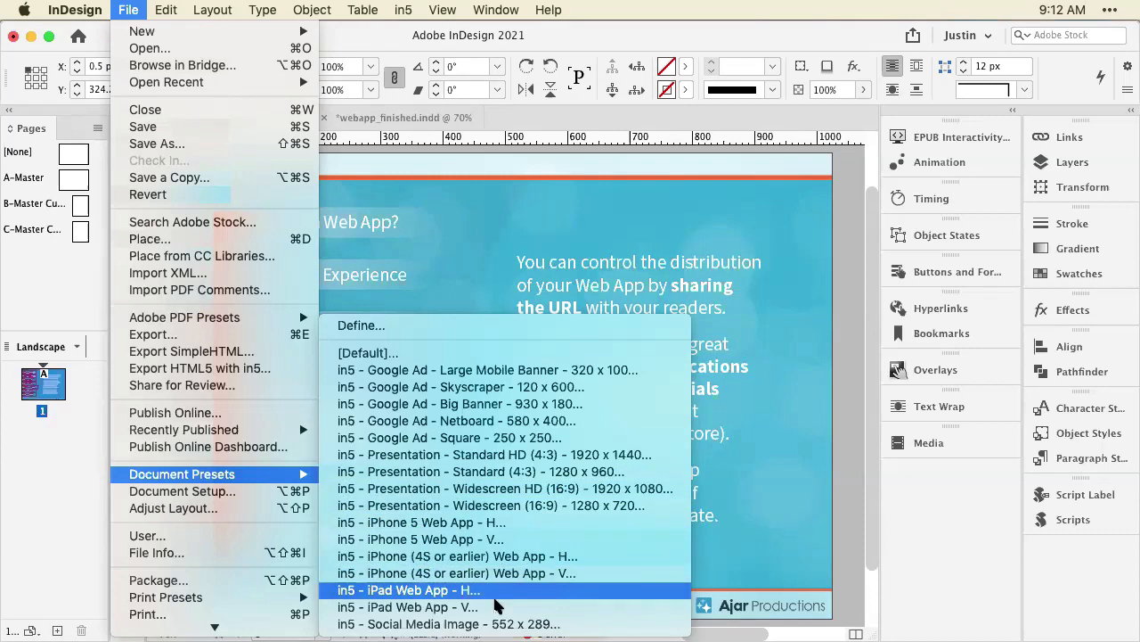
mouse_move(497, 607)
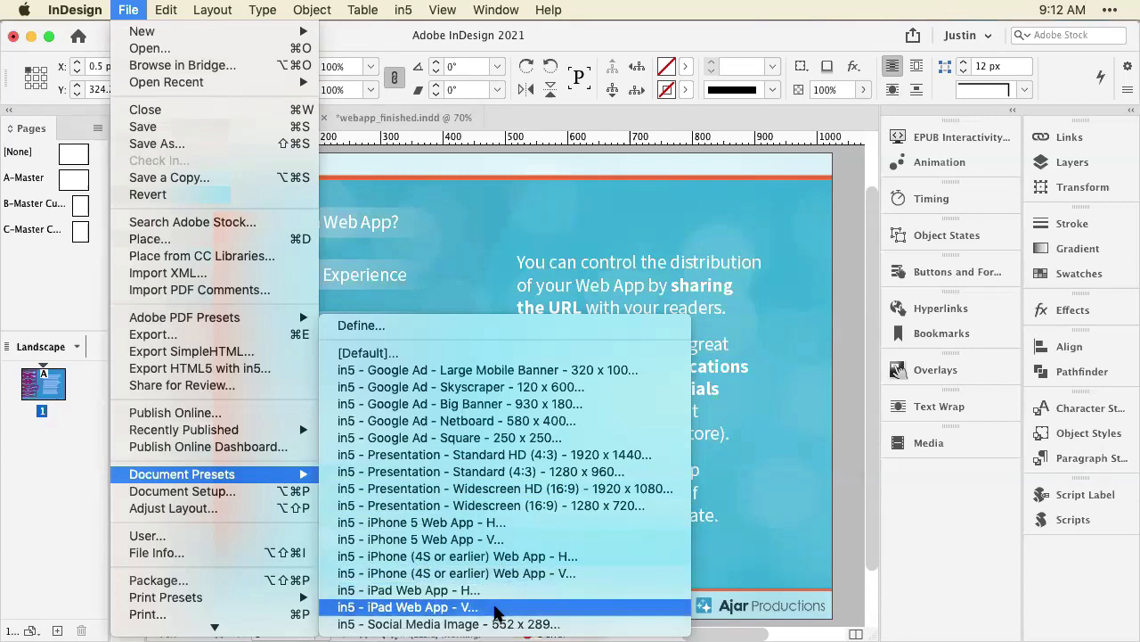
mouse_move(499, 590)
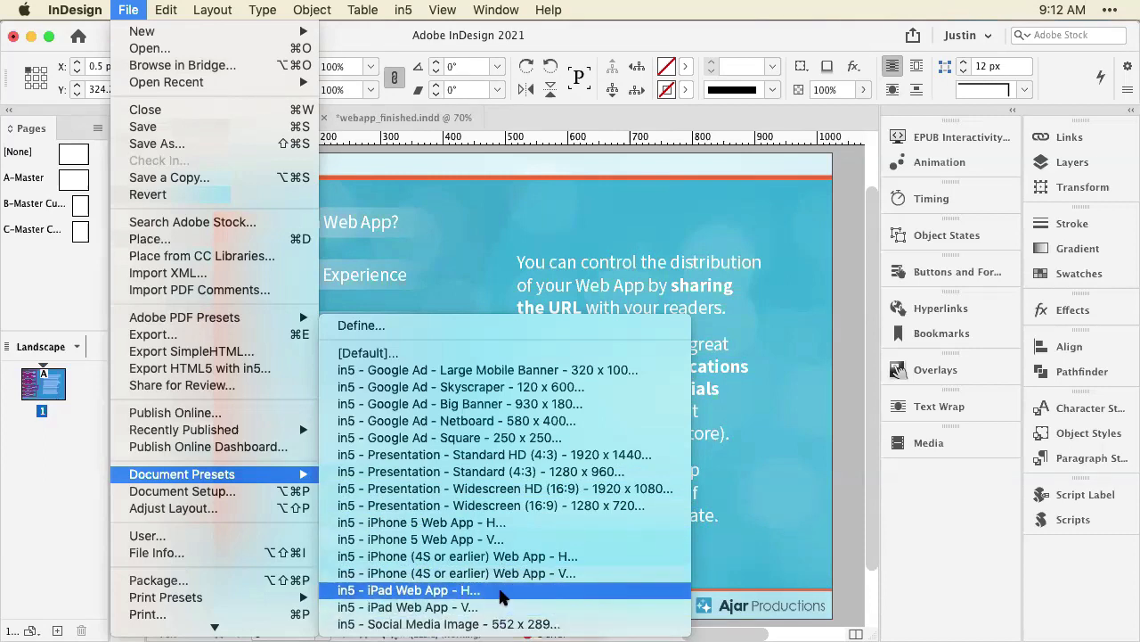
left_click(407, 590)
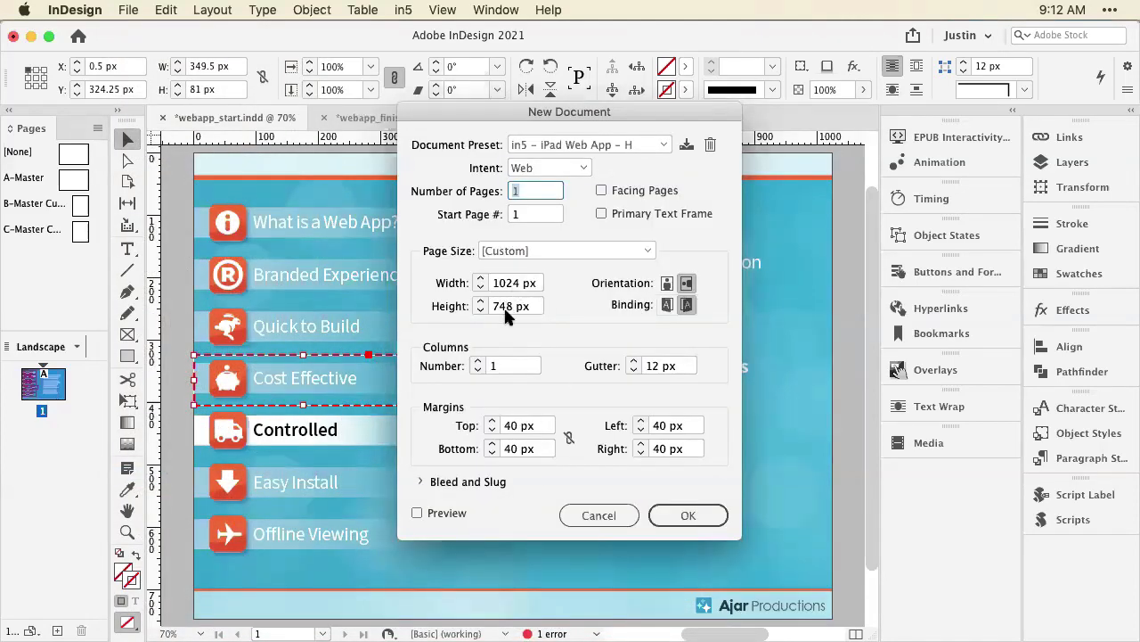
left_click(515, 306)
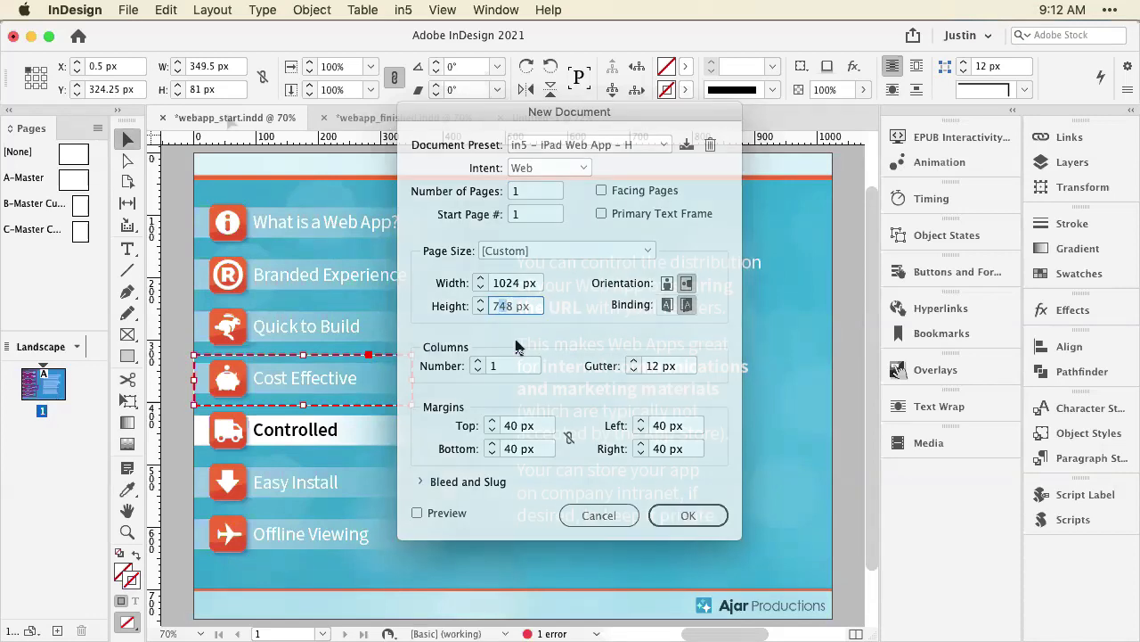
left_click(688, 515)
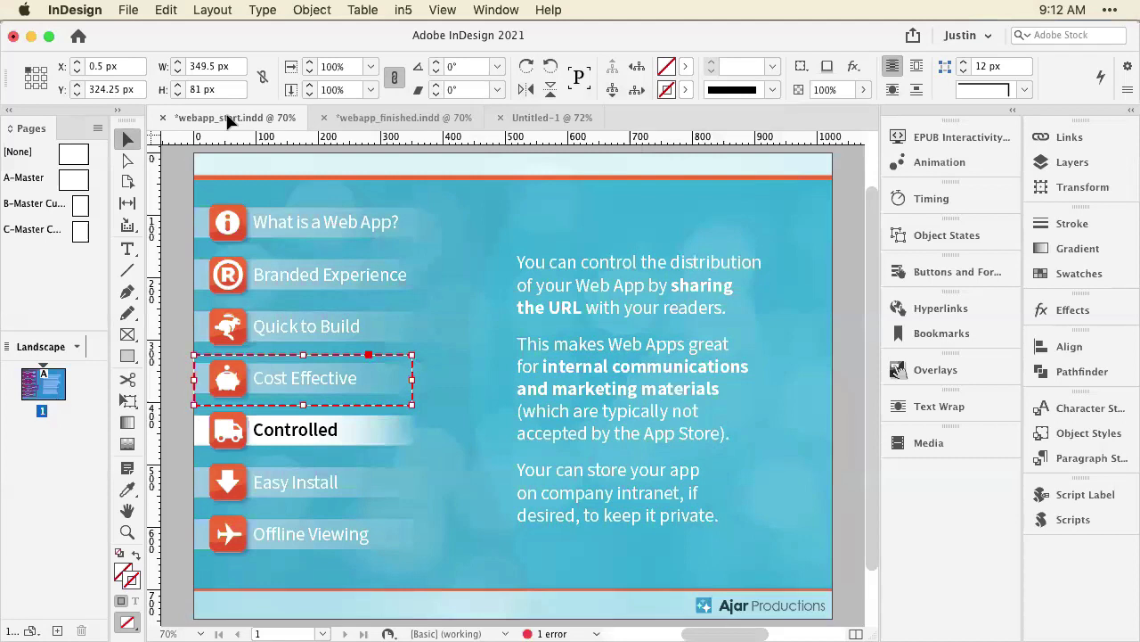
mouse_move(127, 291)
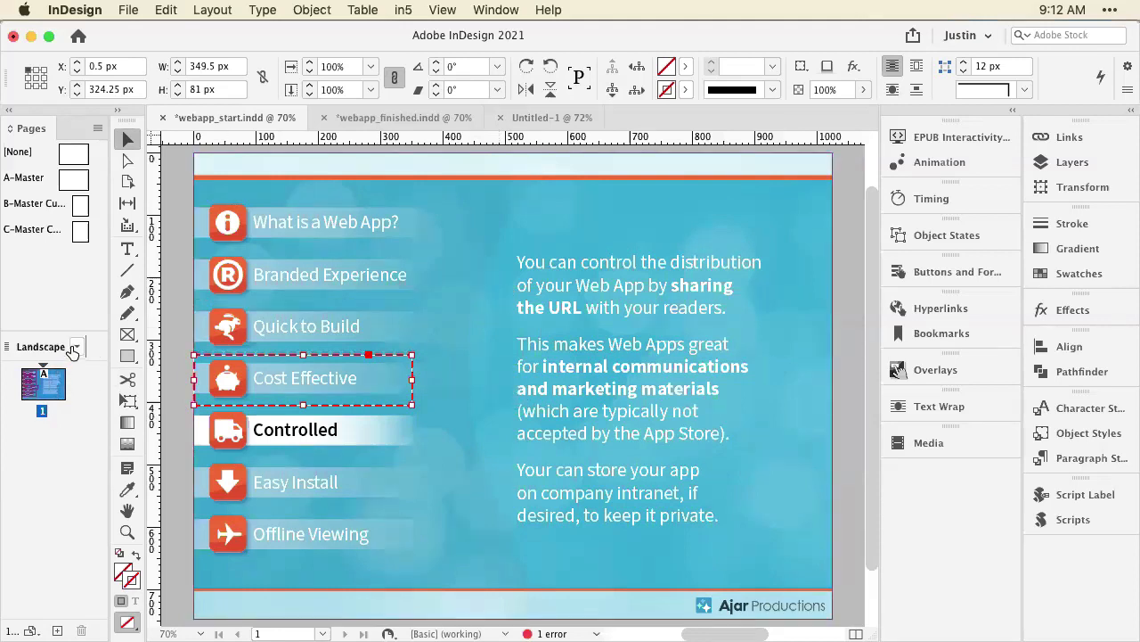
Create a 768 × 1004 px portrait alternate layout from the Landscape layout.
left_click(74, 347)
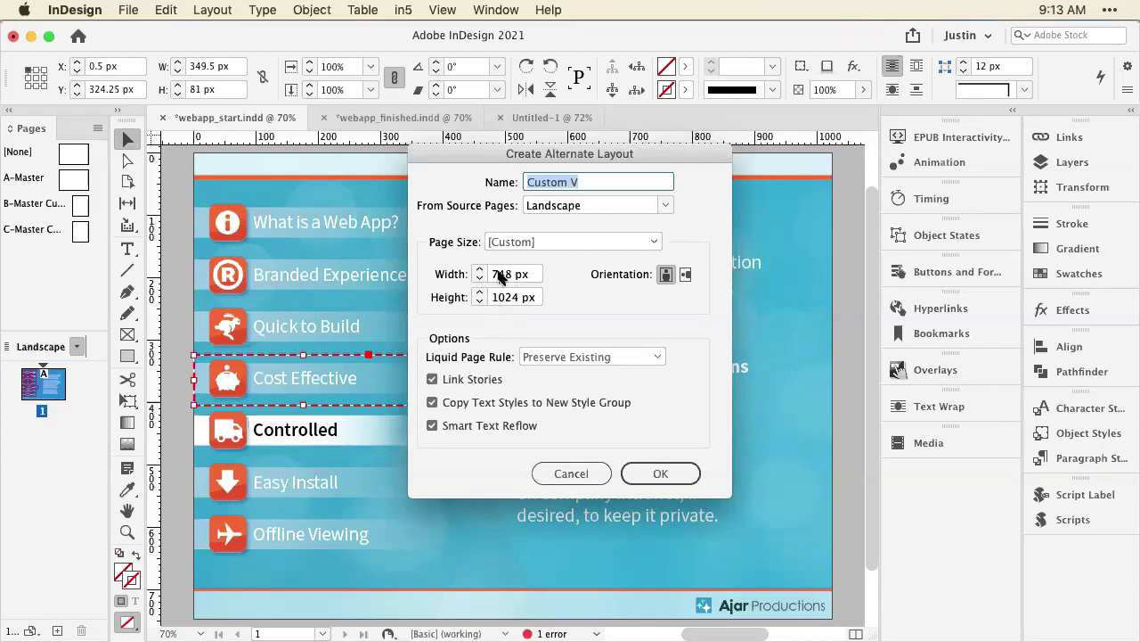
left_click(513, 273)
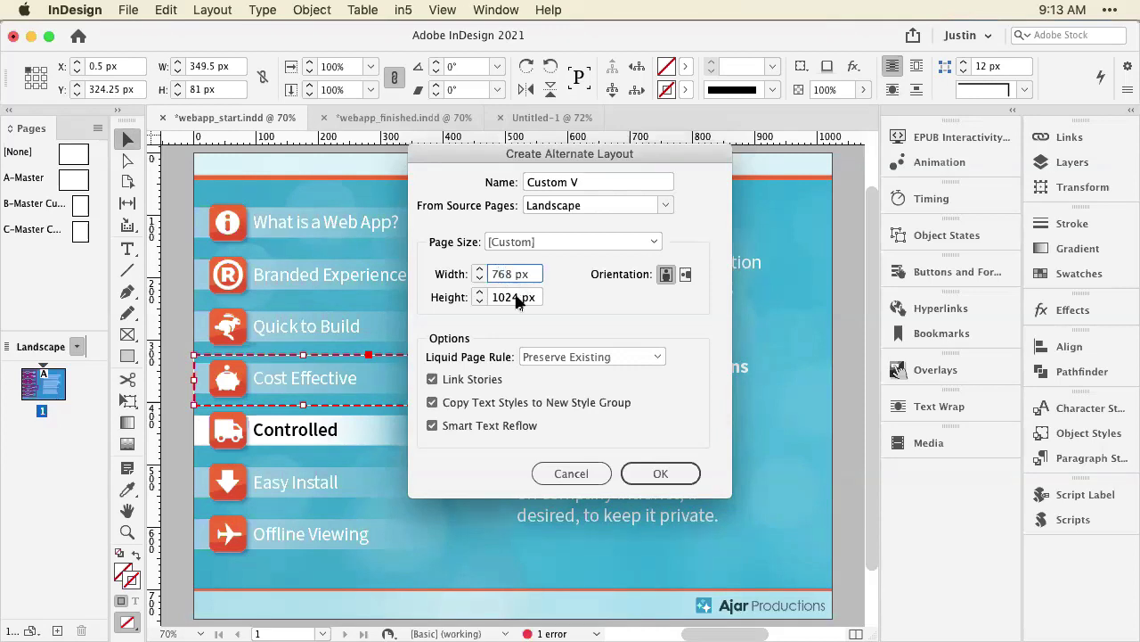
type("iPad V")
left_click(514, 296)
type("1004")
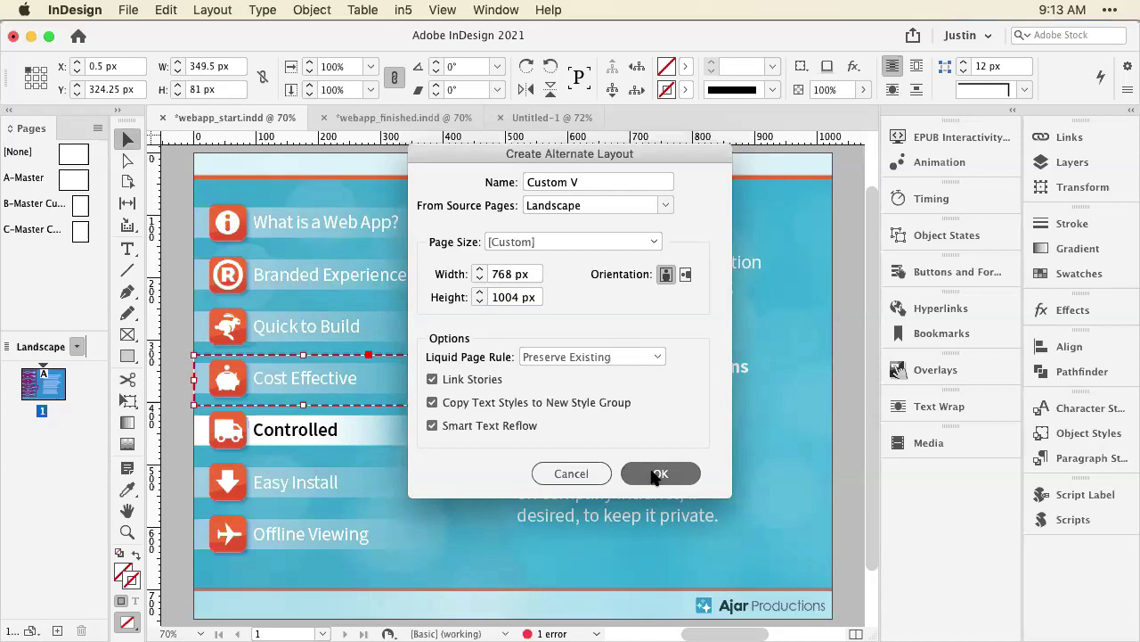
mouse_move(395, 274)
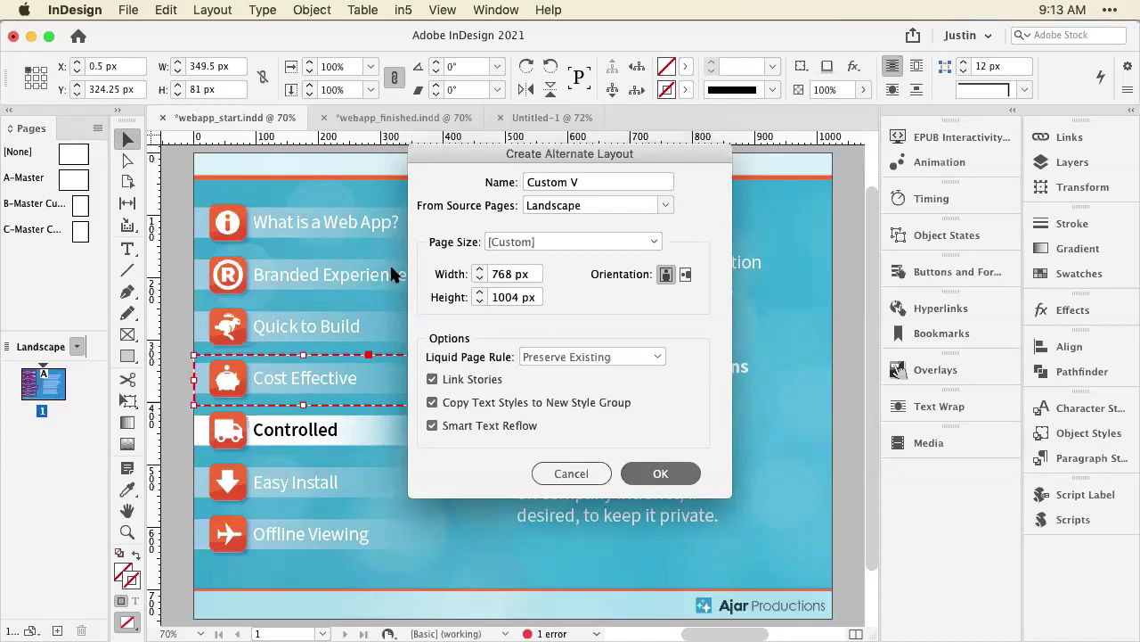
left_click(660, 473)
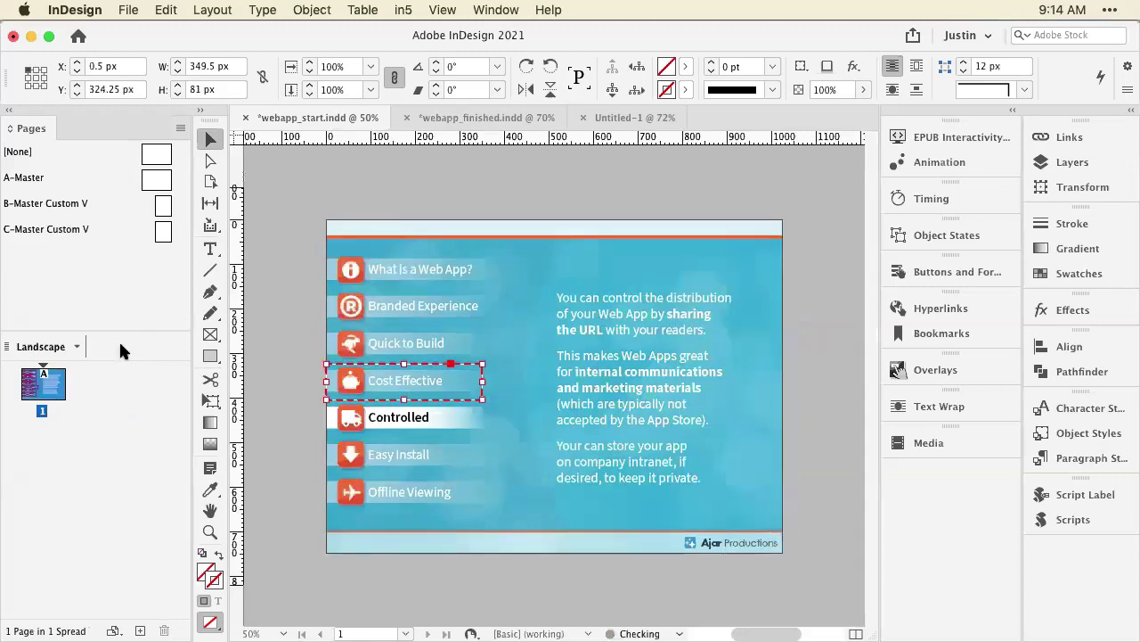
Build a Landscape V layout at 768 × 1004 with in5 Magic Layout Builder.
left_click(402, 10)
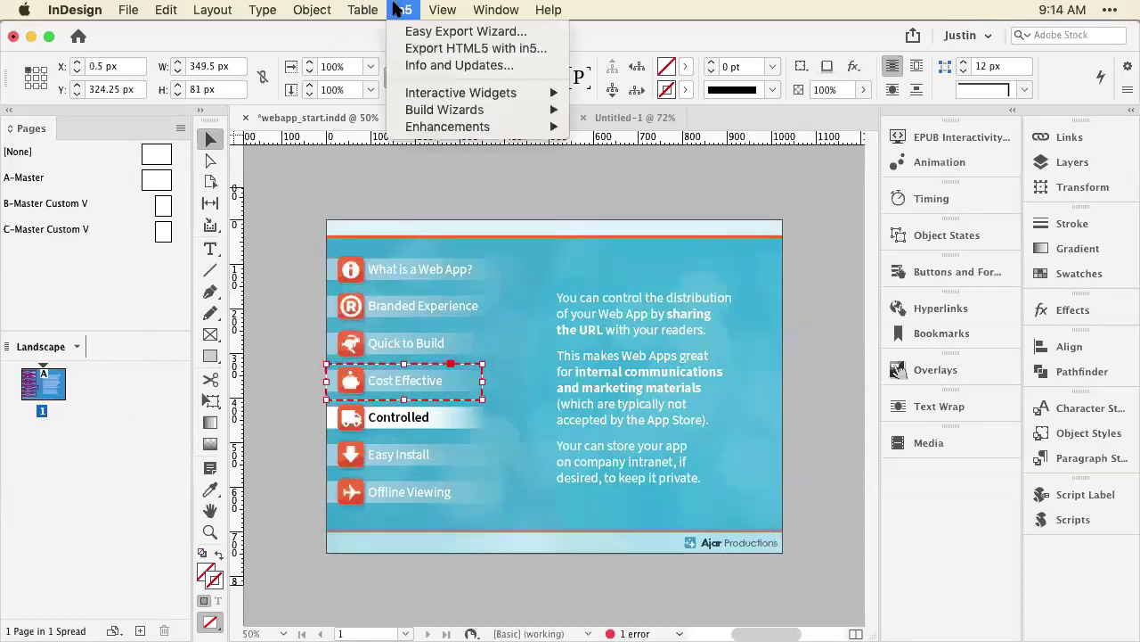
mouse_move(444, 108)
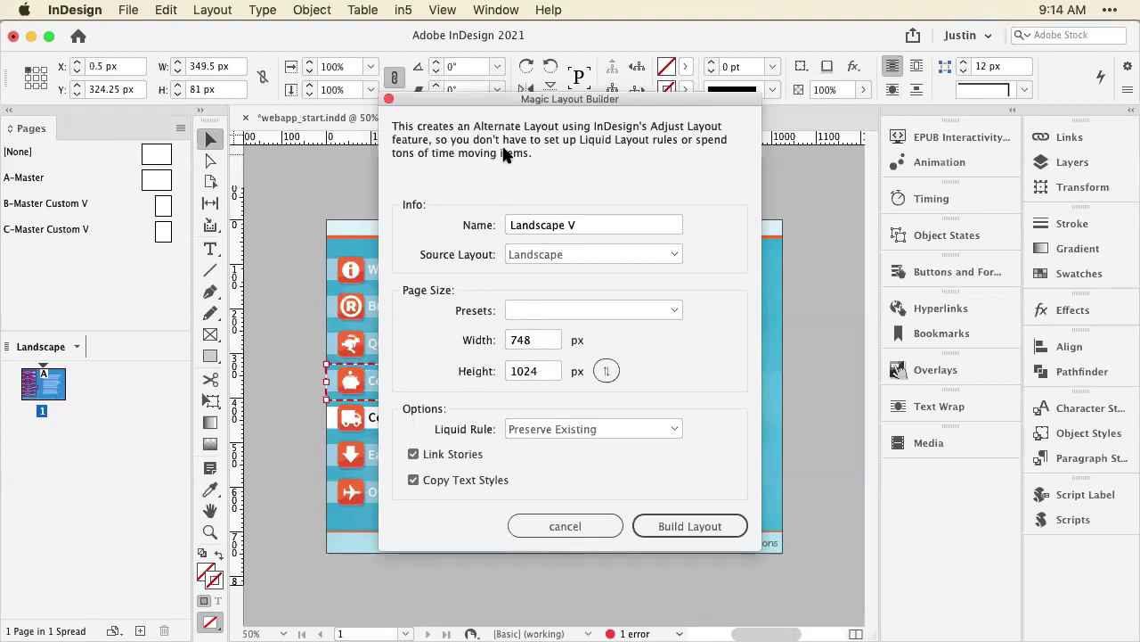
mouse_move(700, 134)
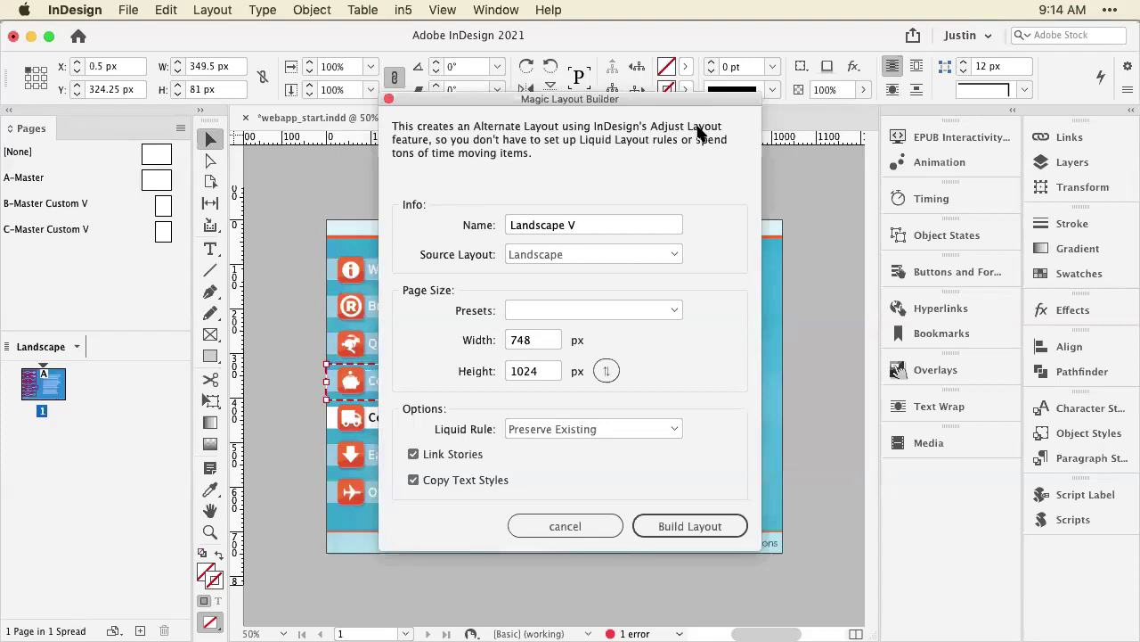
left_click(533, 340)
type("768")
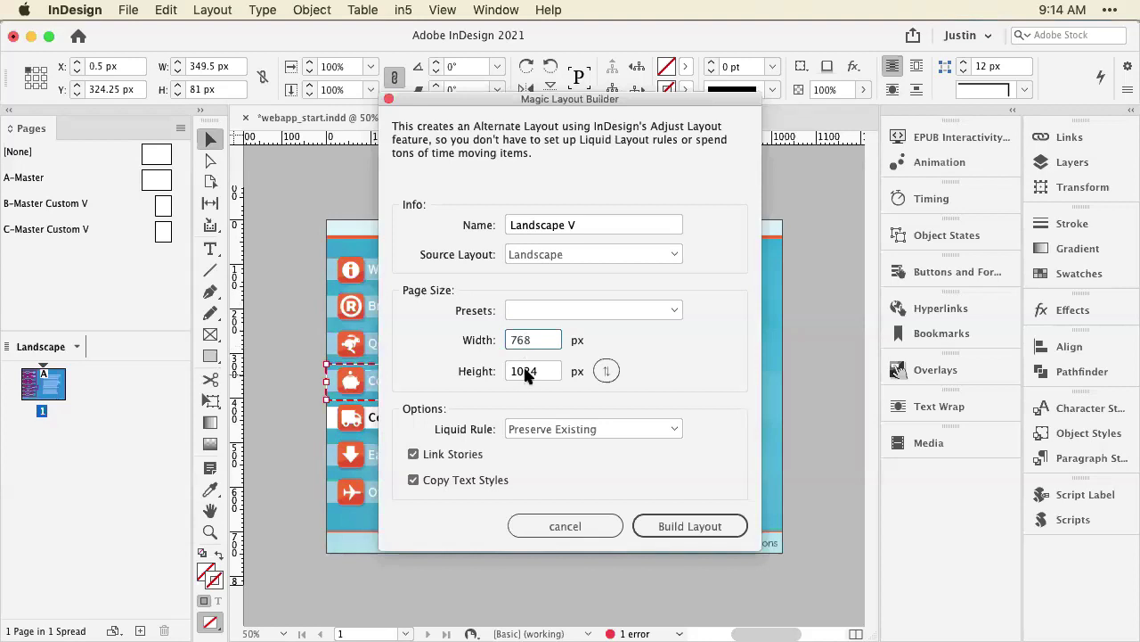
left_click(533, 371)
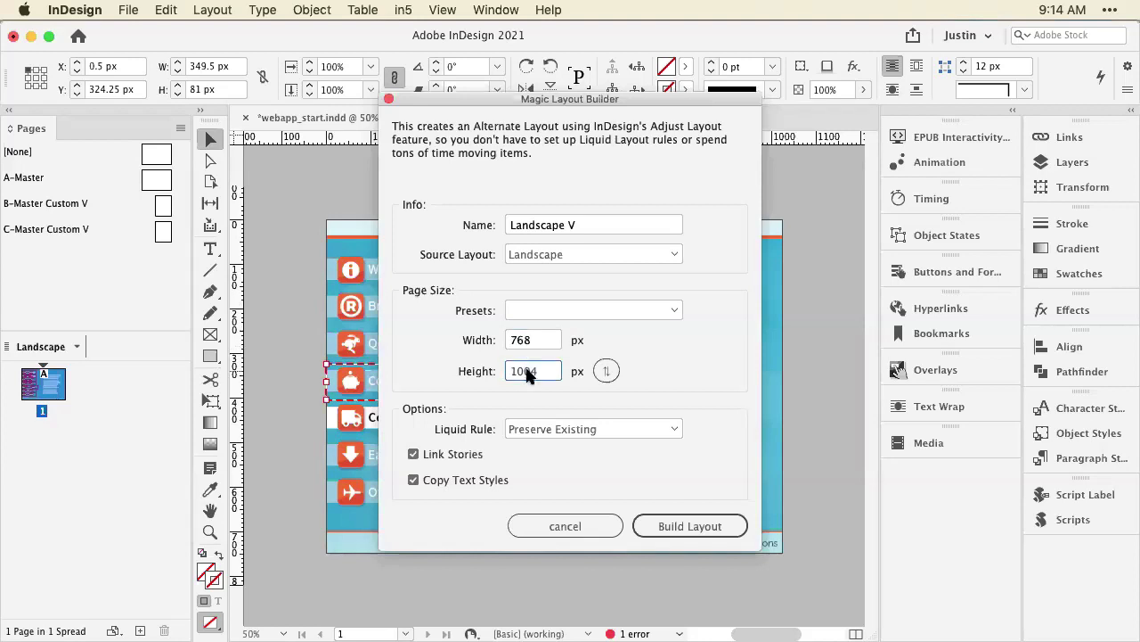
mouse_move(689, 526)
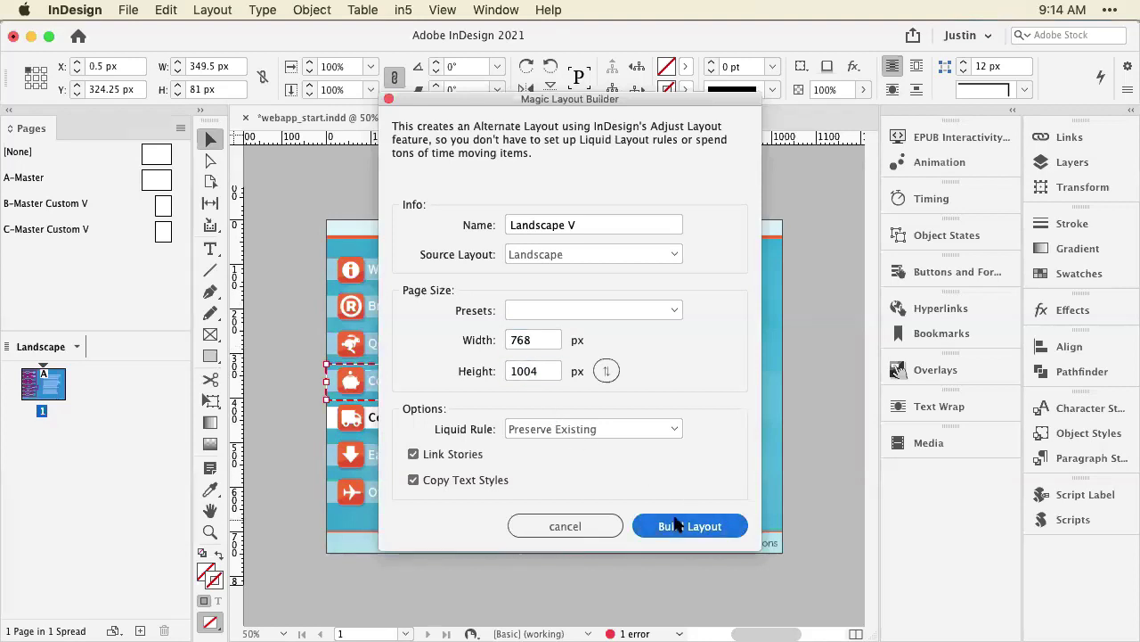
left_click(689, 526)
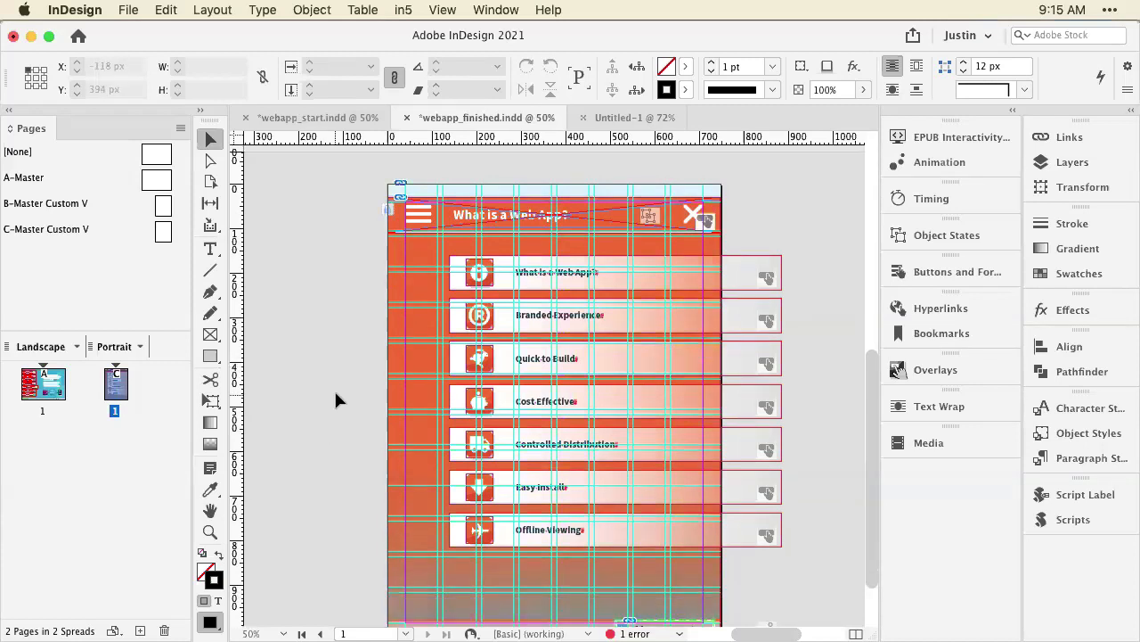
Inspect the Portrait page items and show layers branding, invis btns, guides, MSO, background.
left_click(606, 214)
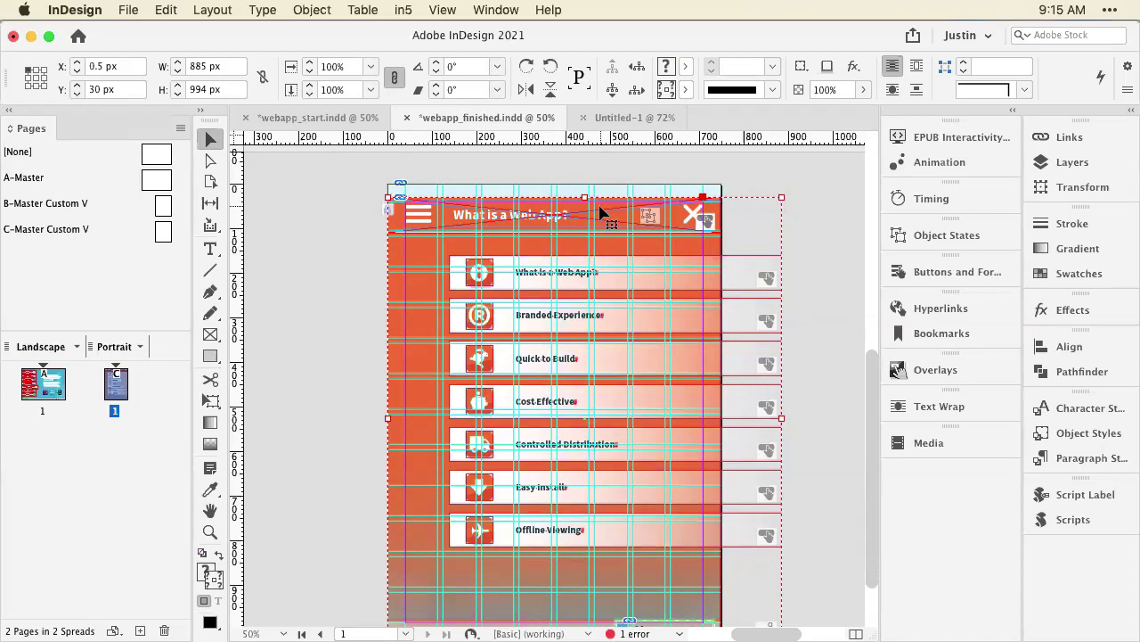
mouse_move(473, 383)
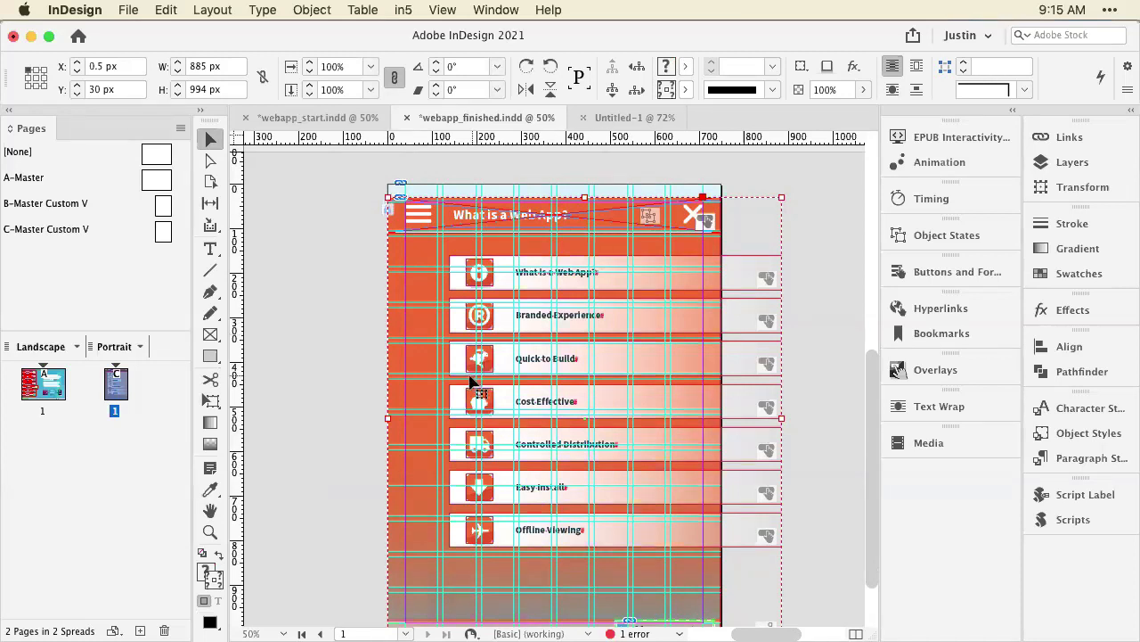
scroll("down", 3)
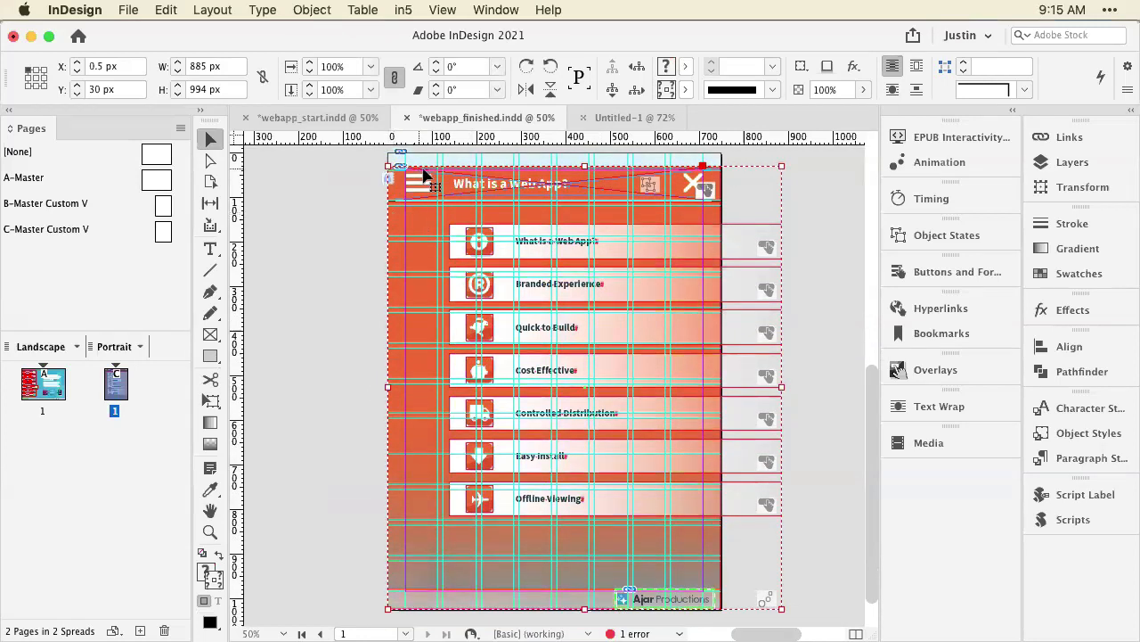
mouse_move(519, 248)
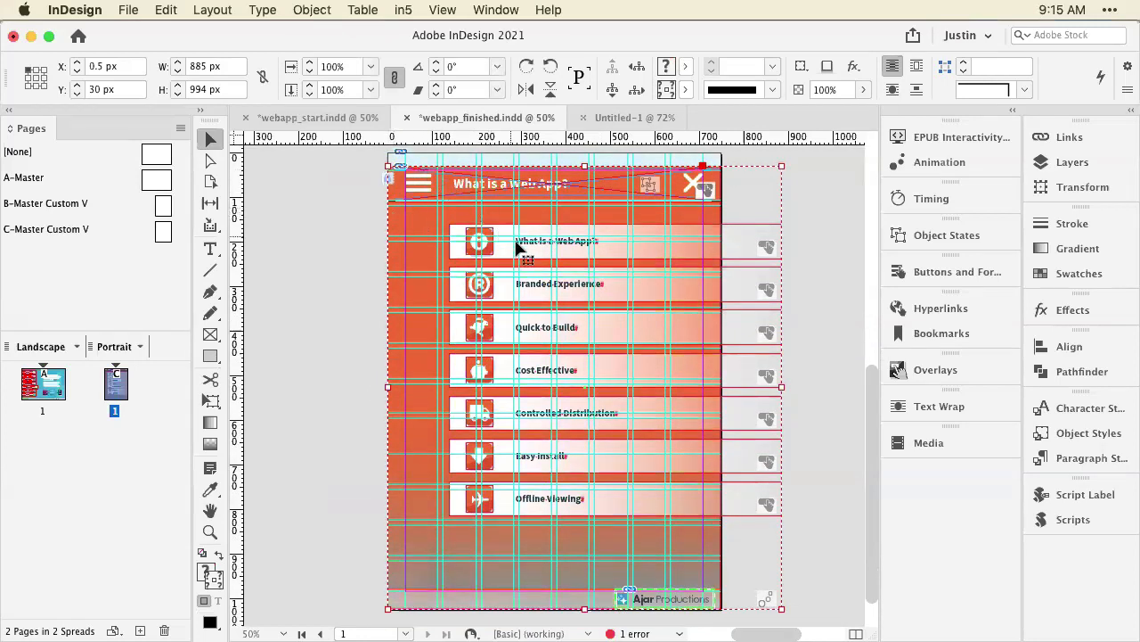
mouse_move(860, 189)
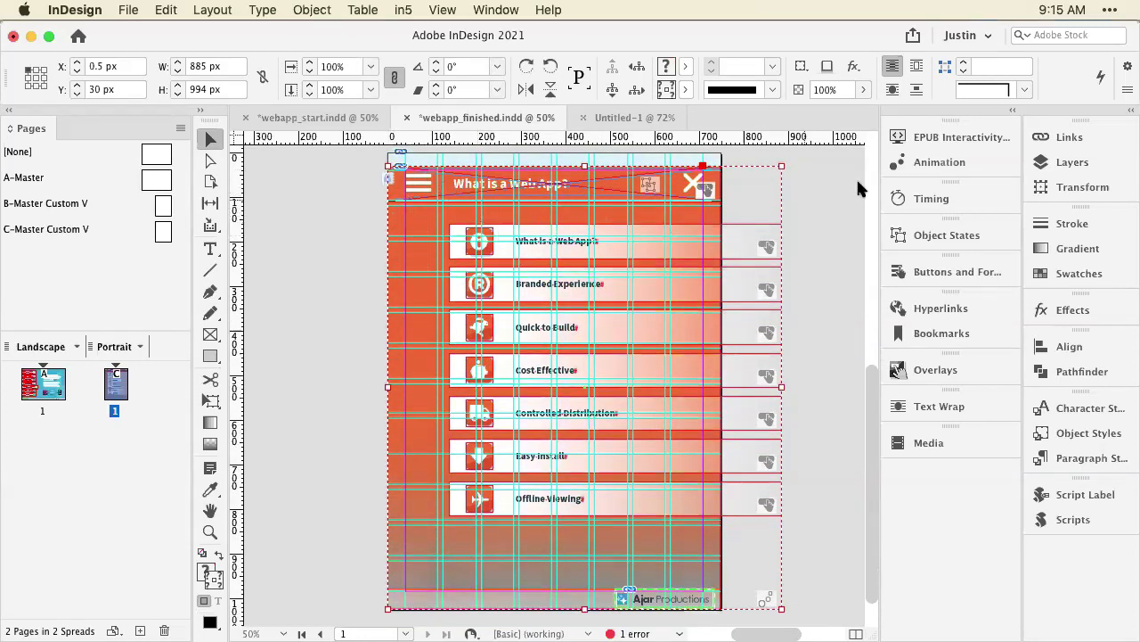
left_click(1073, 161)
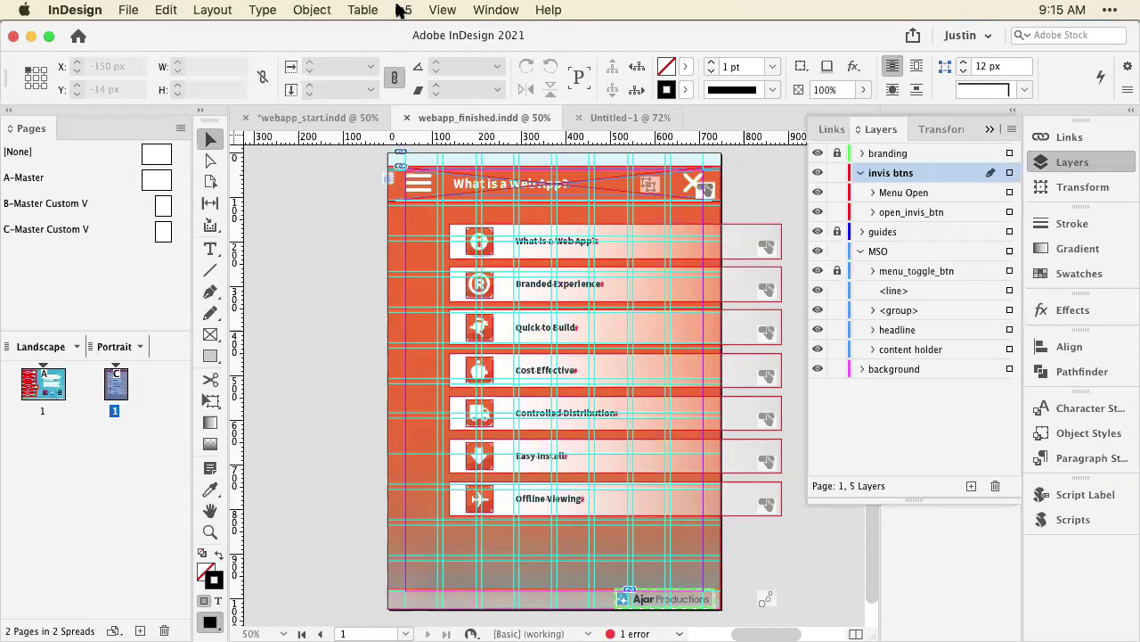
In the in5 Easy Export Wizard, choose Web App output with pixel-perfect text.
left_click(403, 10)
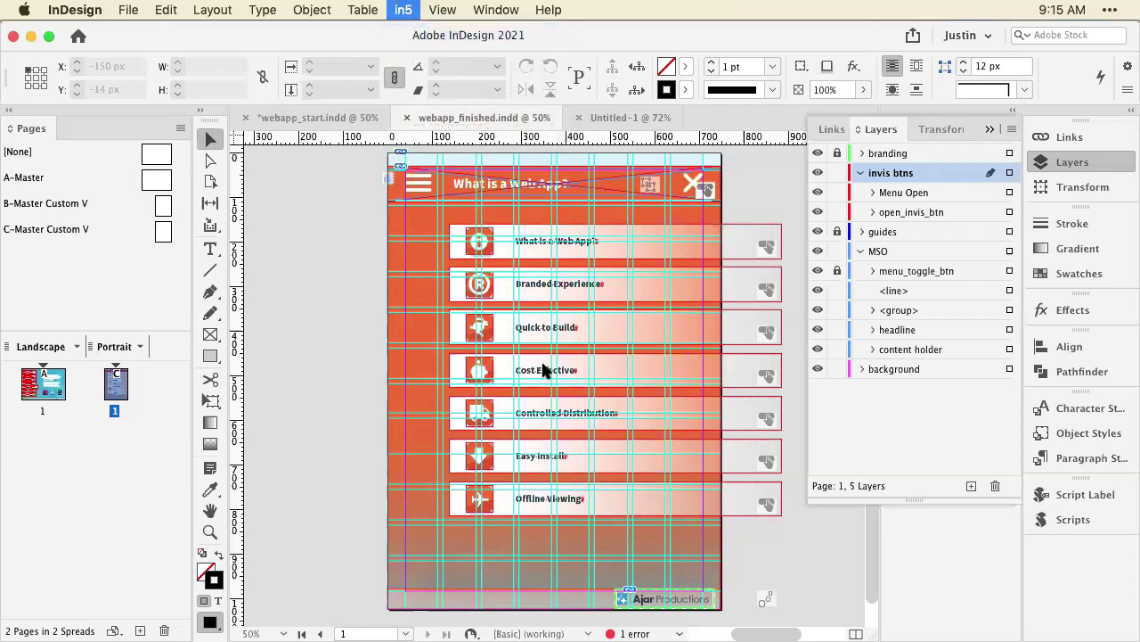
left_click(403, 10)
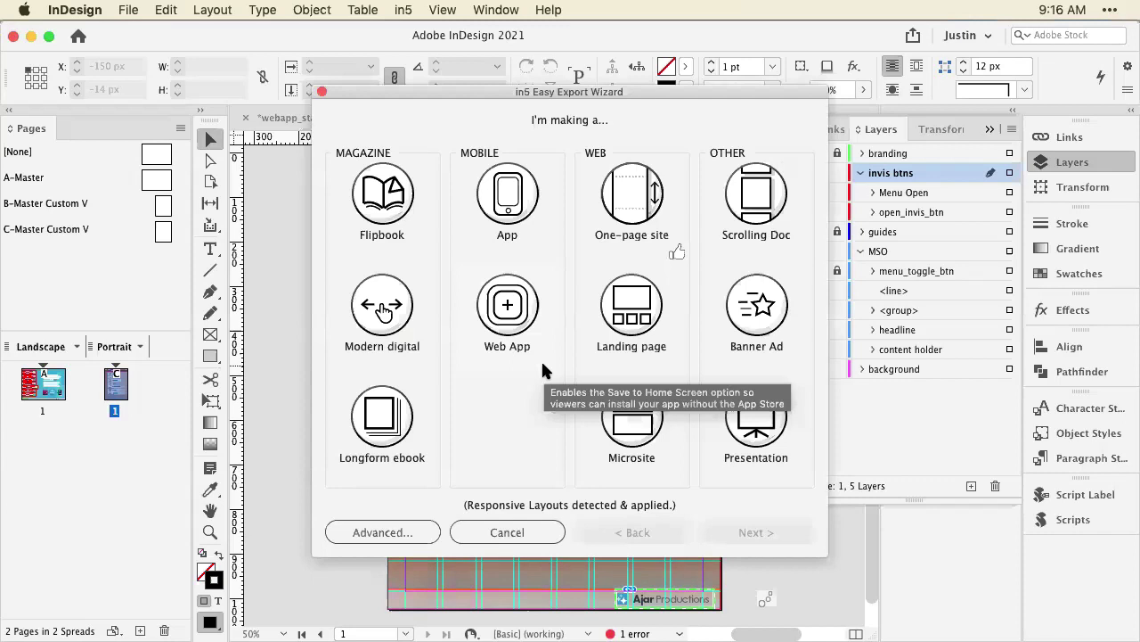
mouse_move(508, 306)
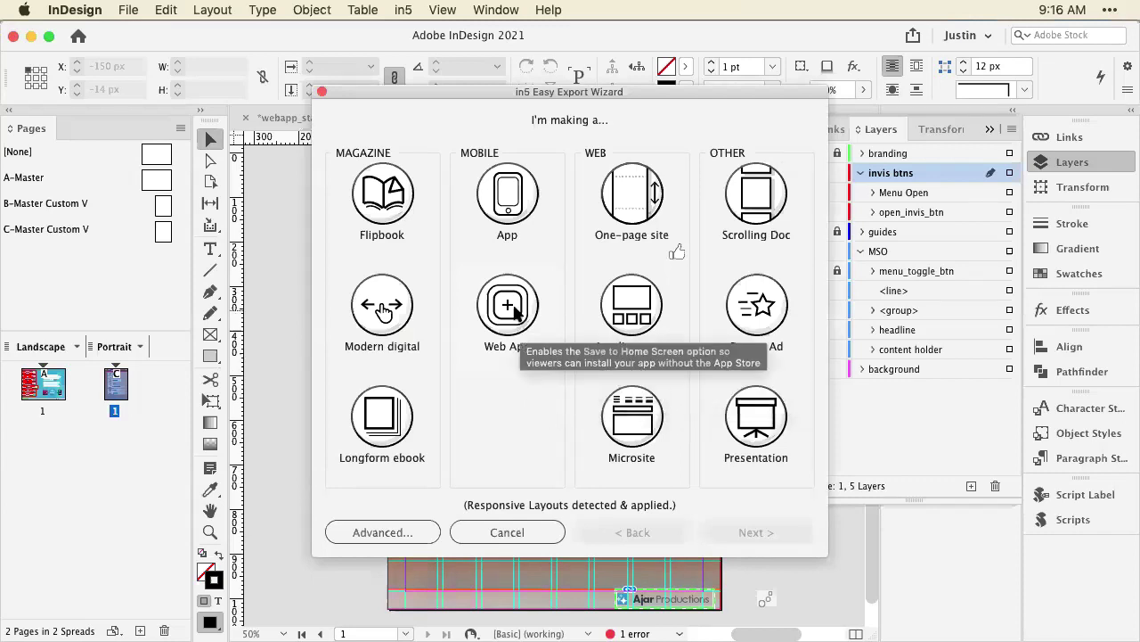
left_click(507, 304)
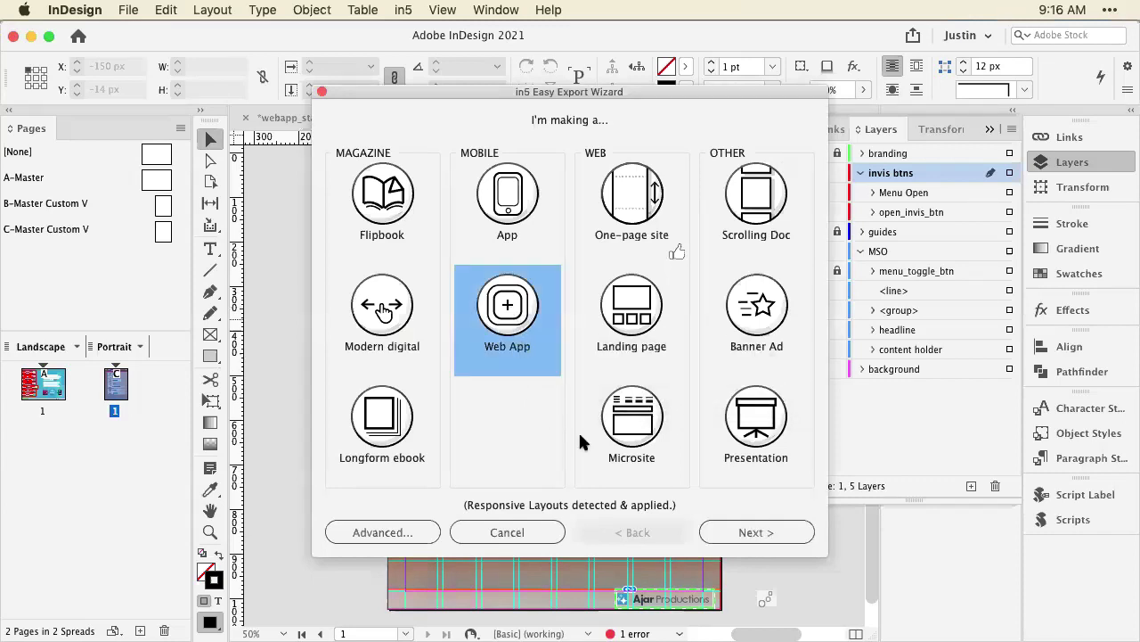
left_click(756, 532)
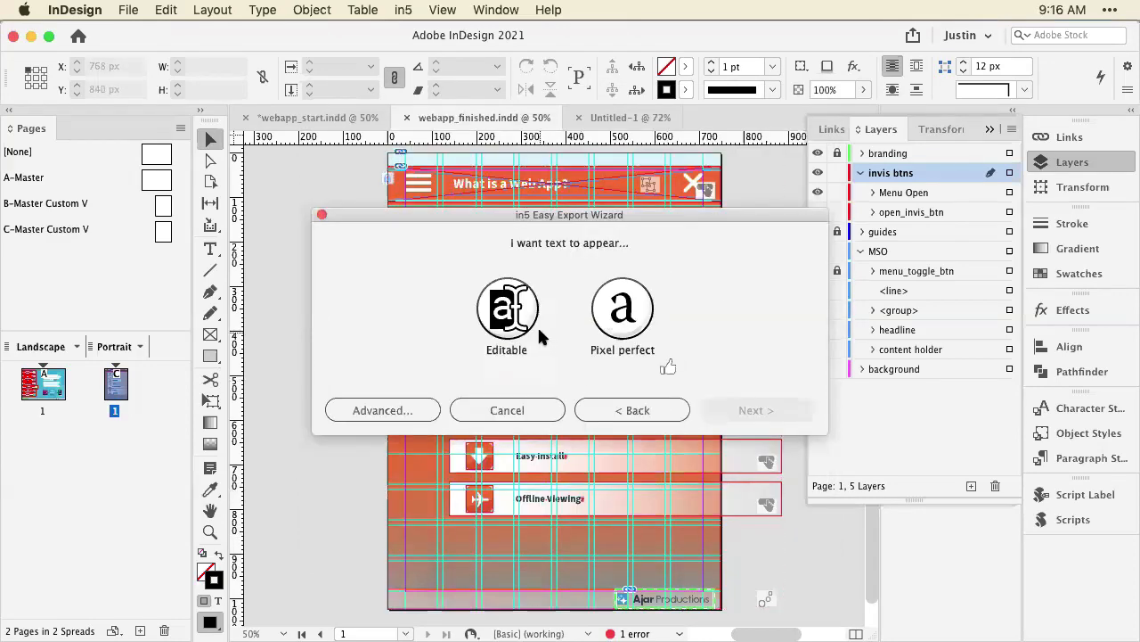
mouse_move(622, 309)
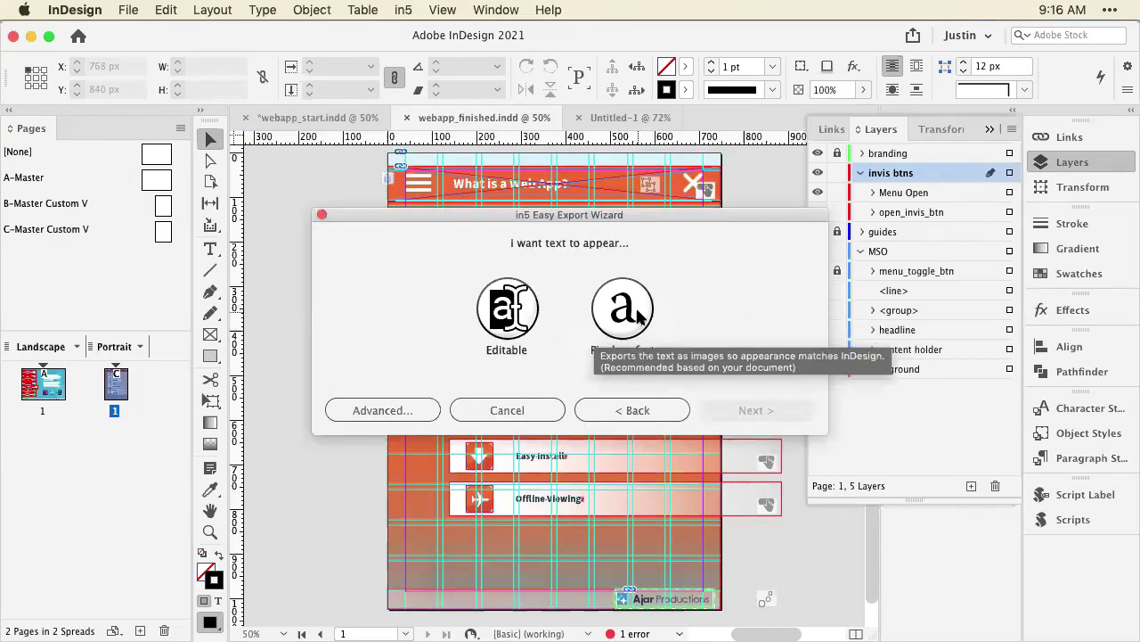
left_click(756, 409)
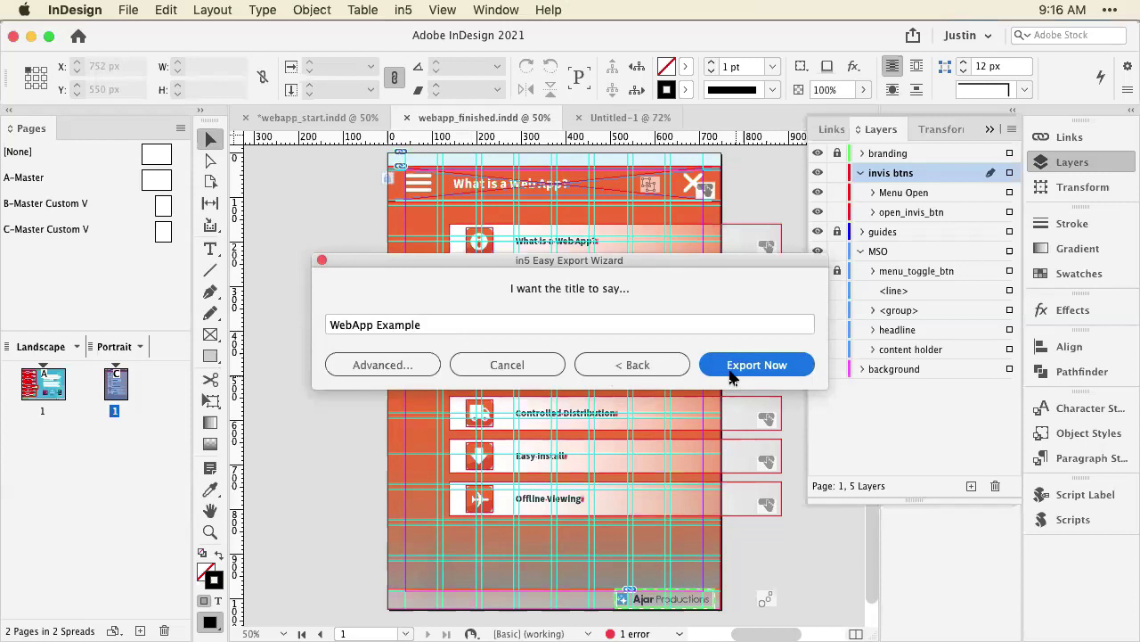
mouse_move(515, 276)
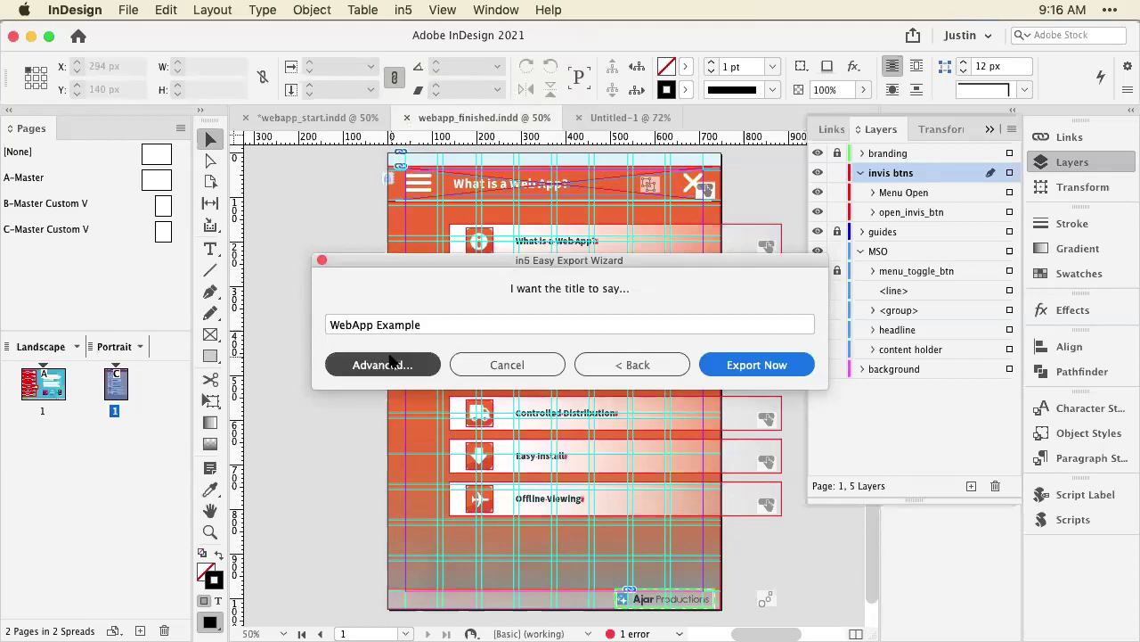
In Advanced settings, keep Multi-device Web App output and set text rendering to SVG.
left_click(382, 365)
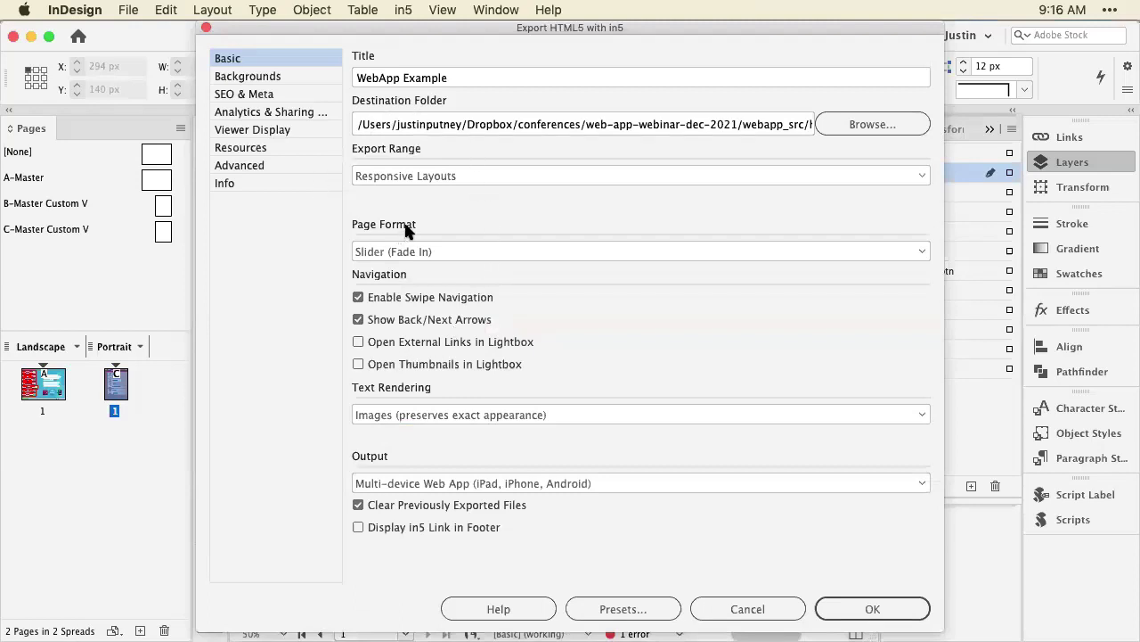
mouse_move(538, 482)
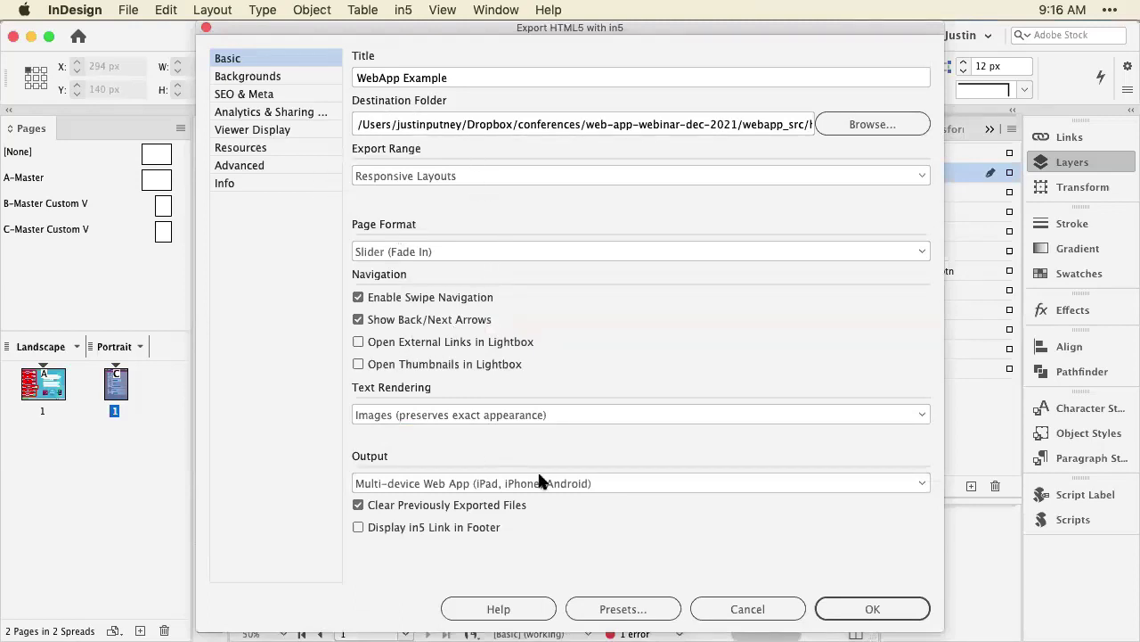
mouse_move(579, 491)
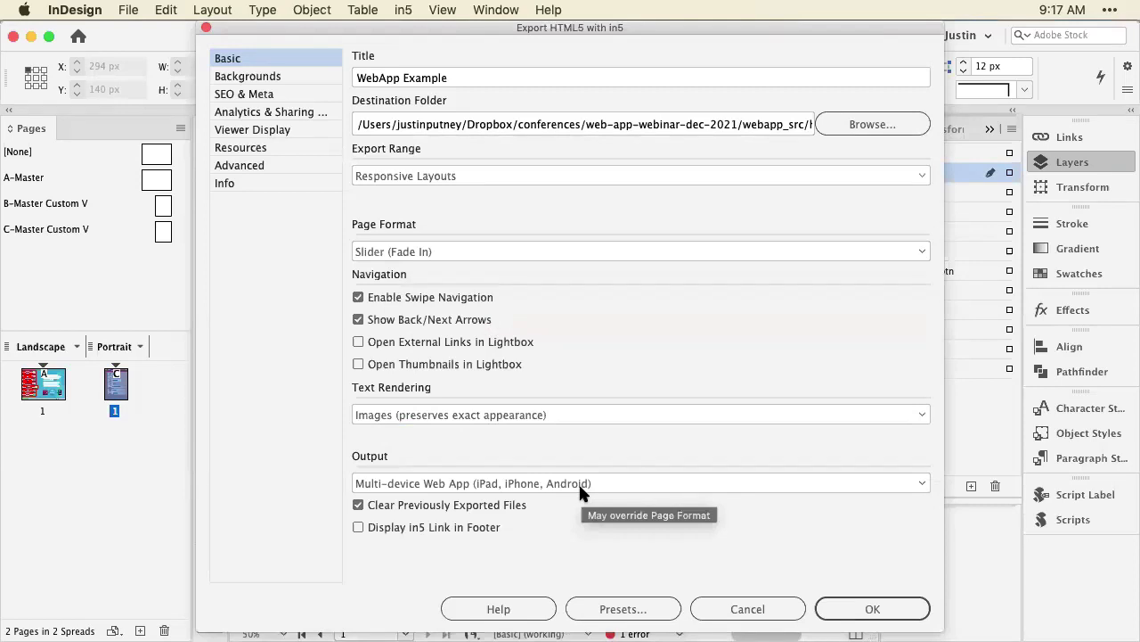
mouse_move(631, 493)
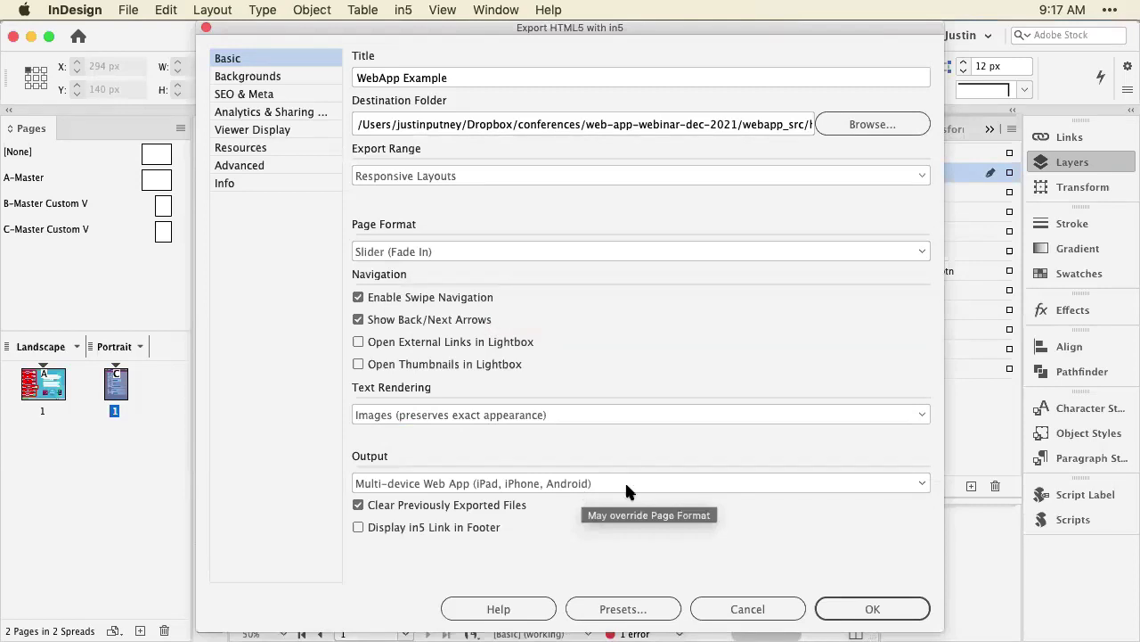
left_click(641, 483)
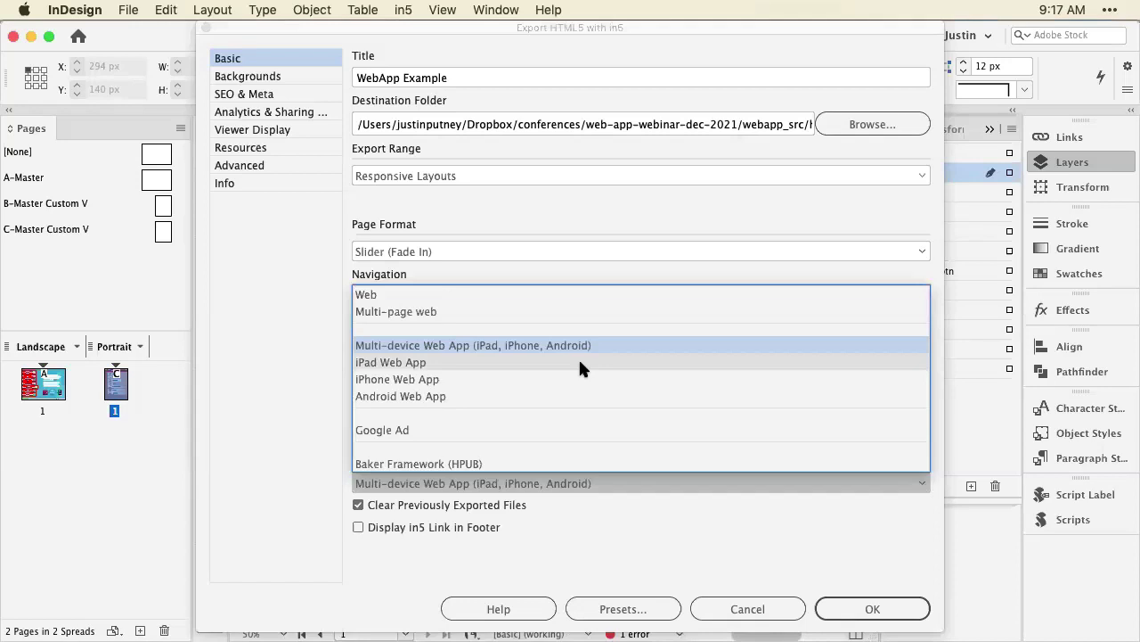
mouse_move(581, 396)
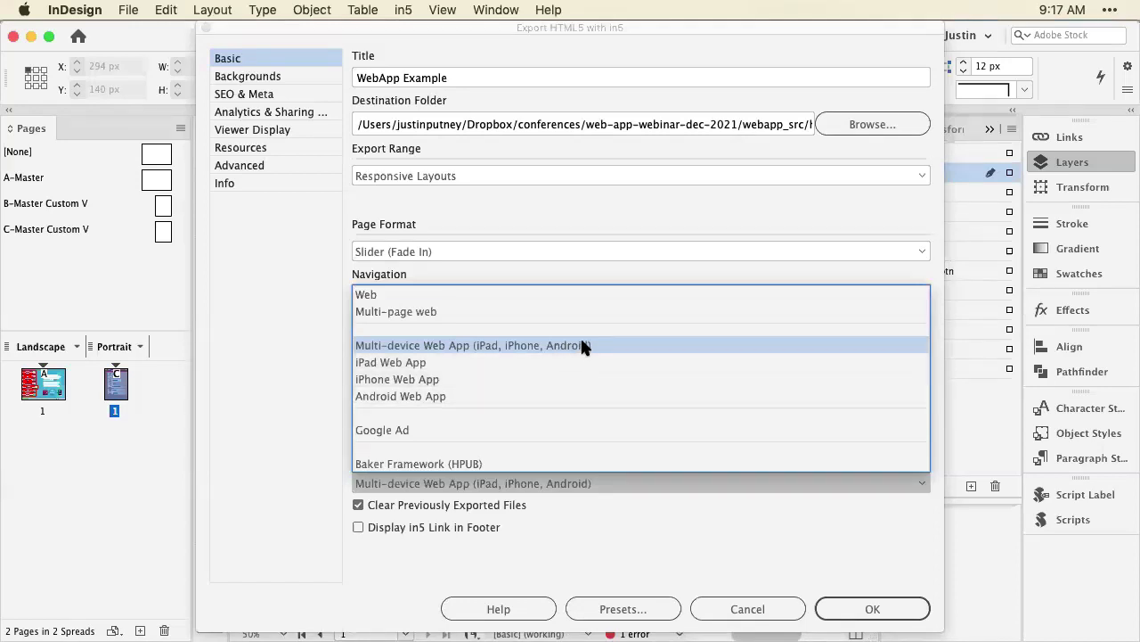
left_click(472, 345)
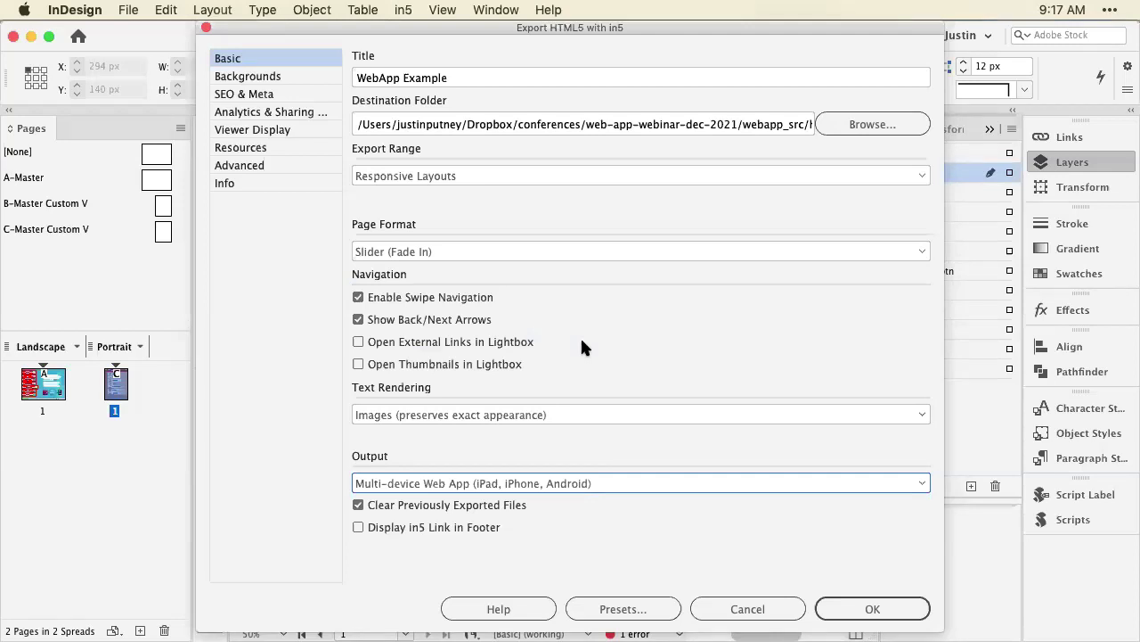
mouse_move(497, 184)
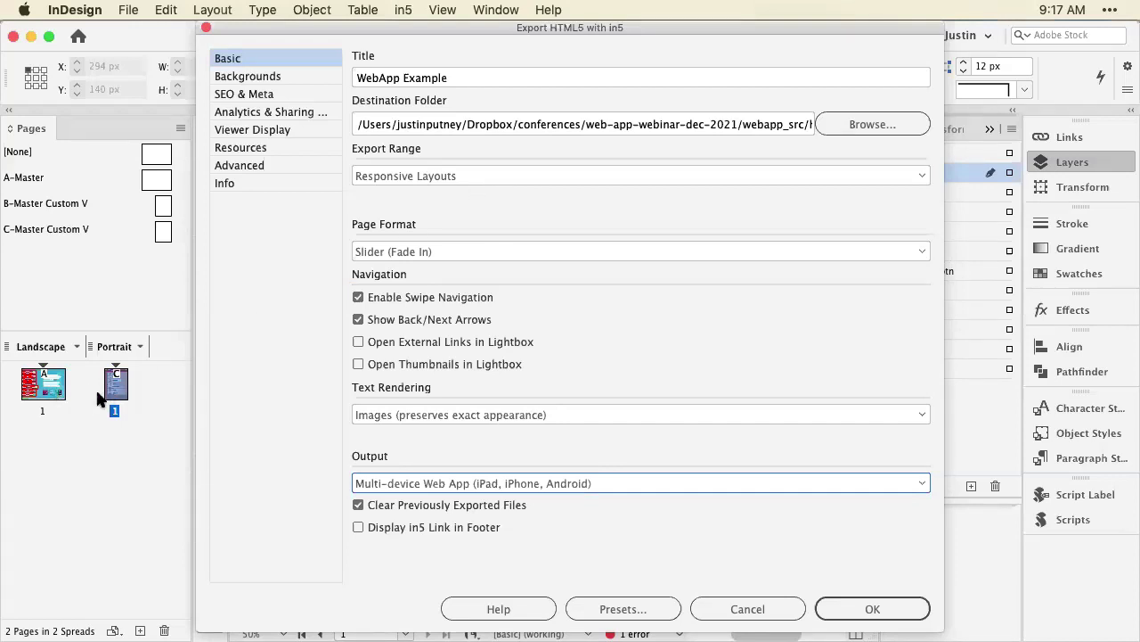
mouse_move(98, 403)
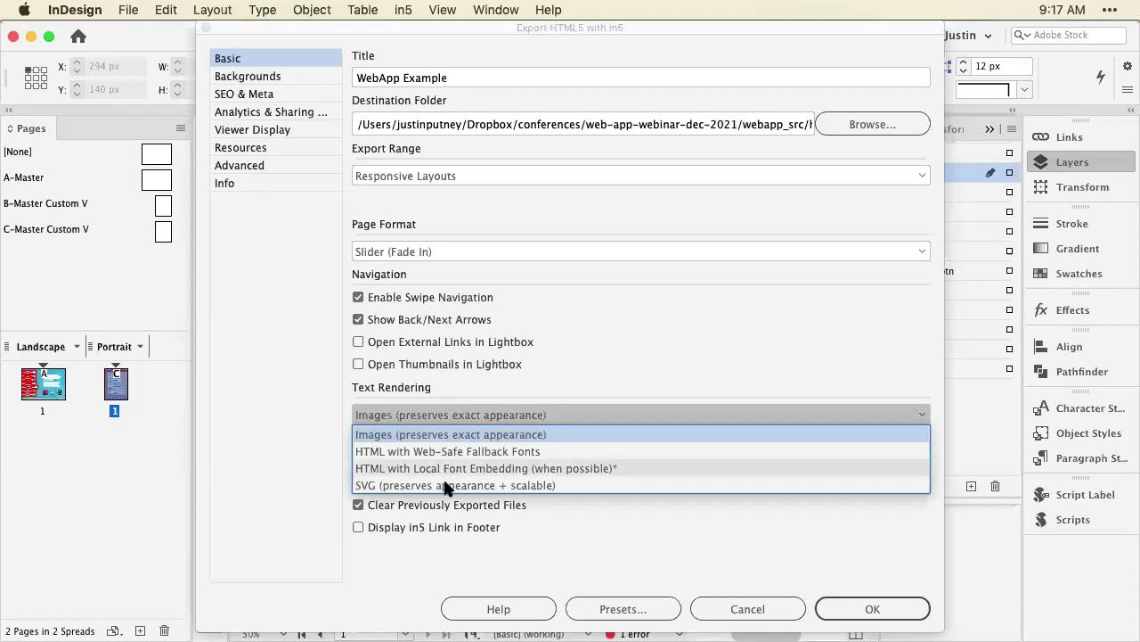
left_click(454, 484)
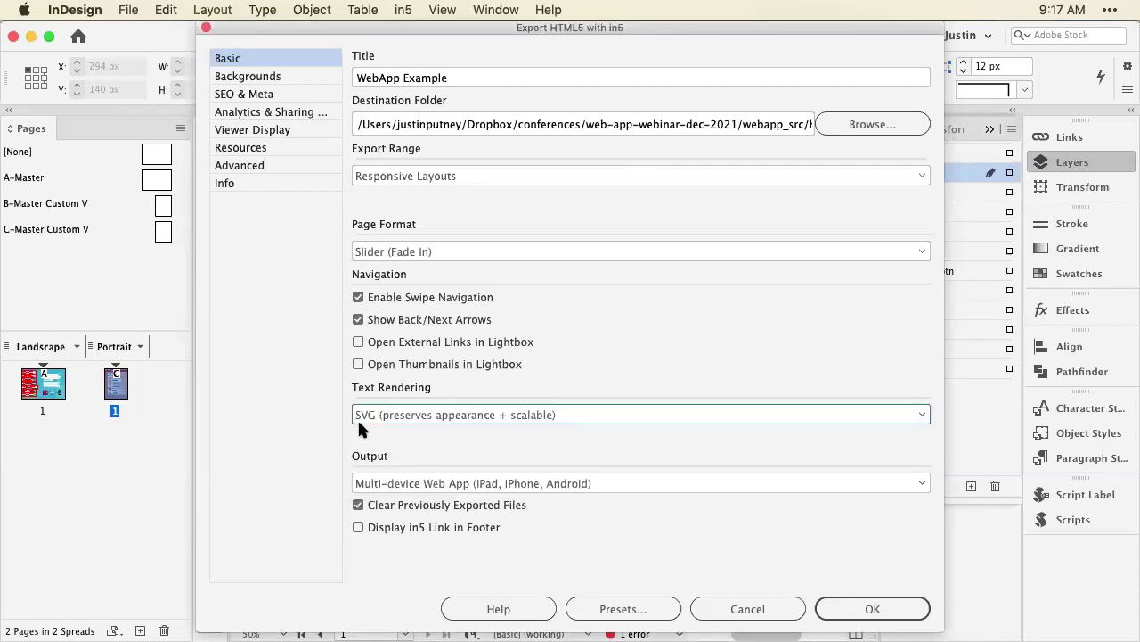
mouse_move(276, 92)
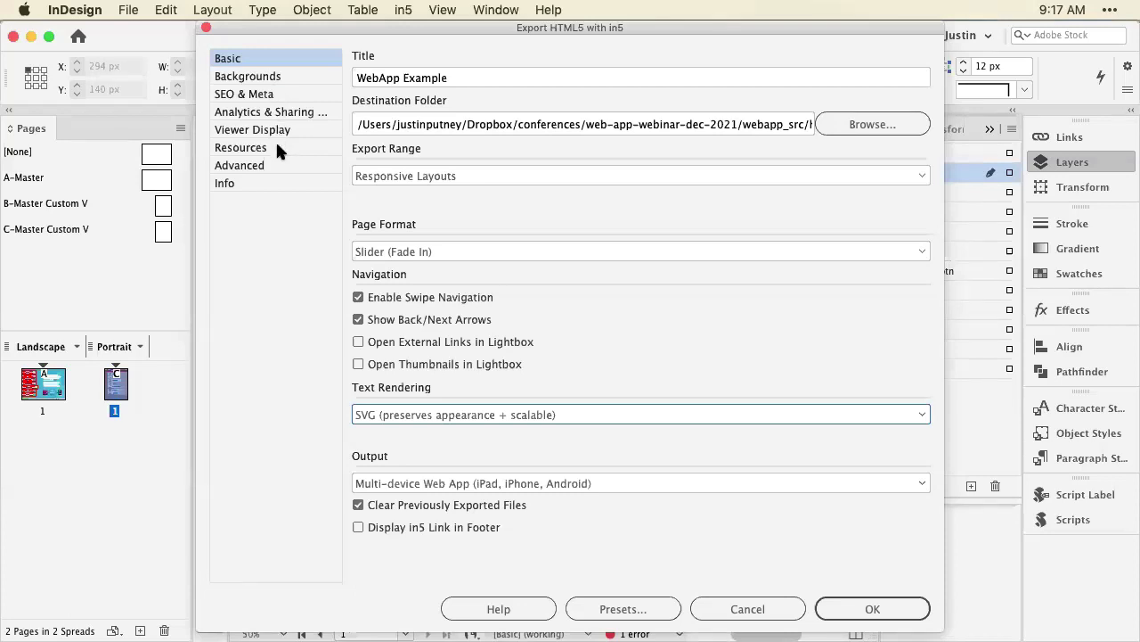
mouse_move(280, 172)
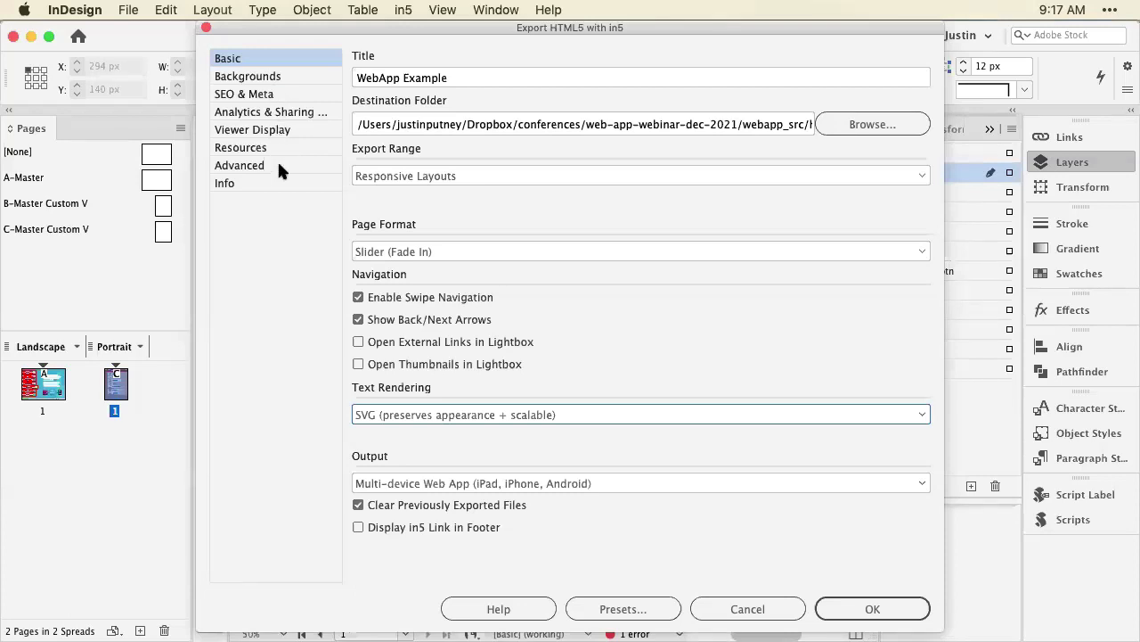
Set custom_logo.png from the webinar folder as the web app icon.
left_click(239, 165)
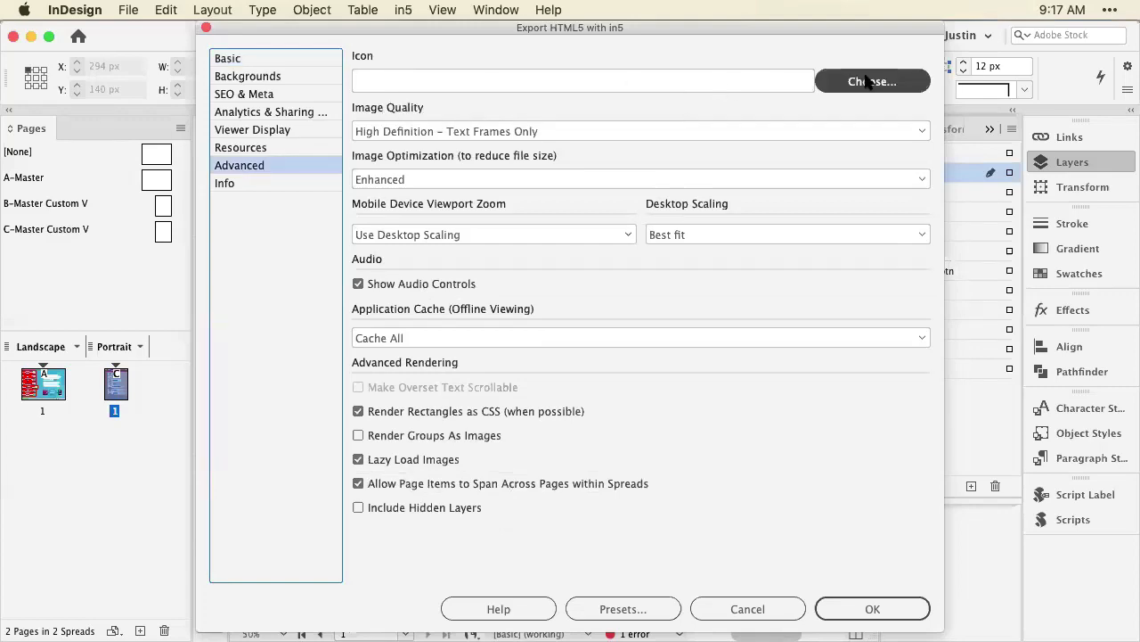
left_click(872, 81)
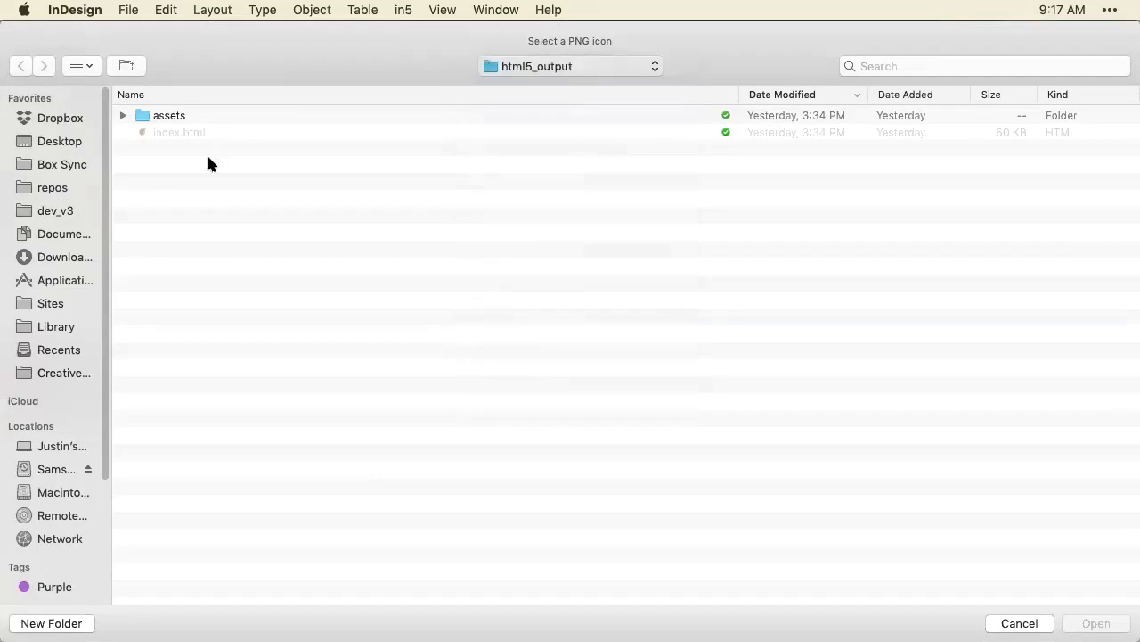
left_click(20, 66)
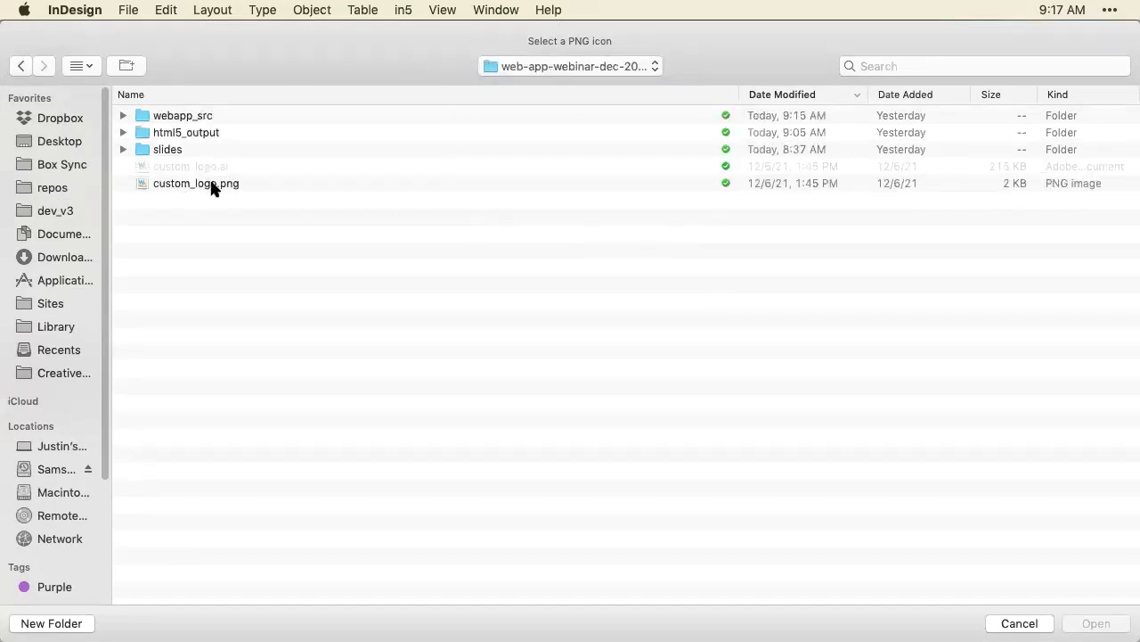
left_click(196, 183)
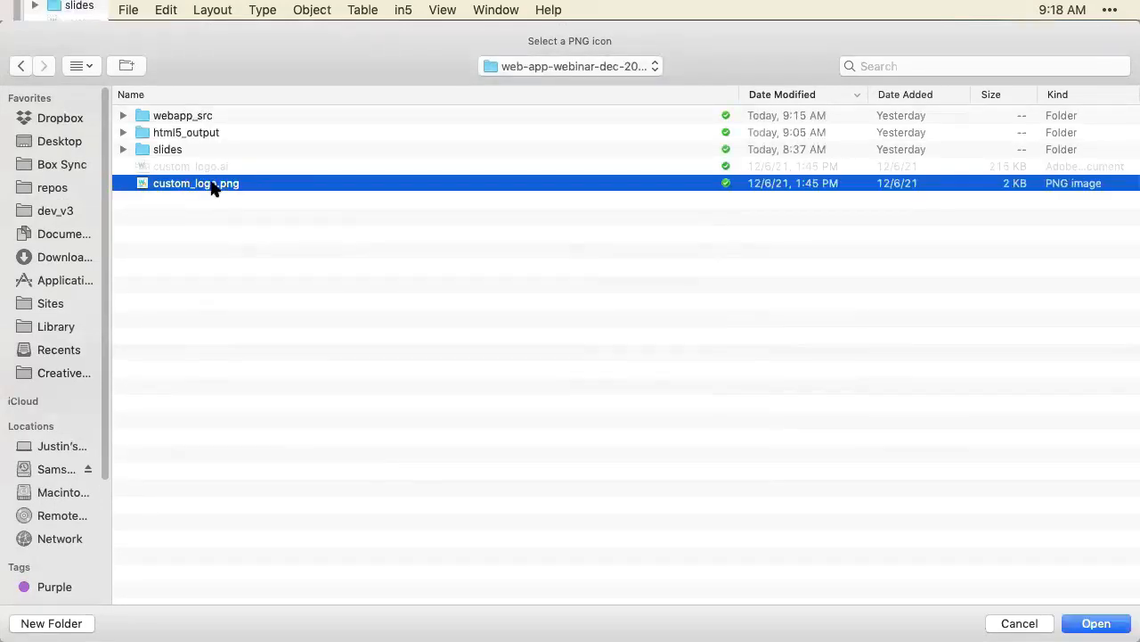
mouse_move(1013, 574)
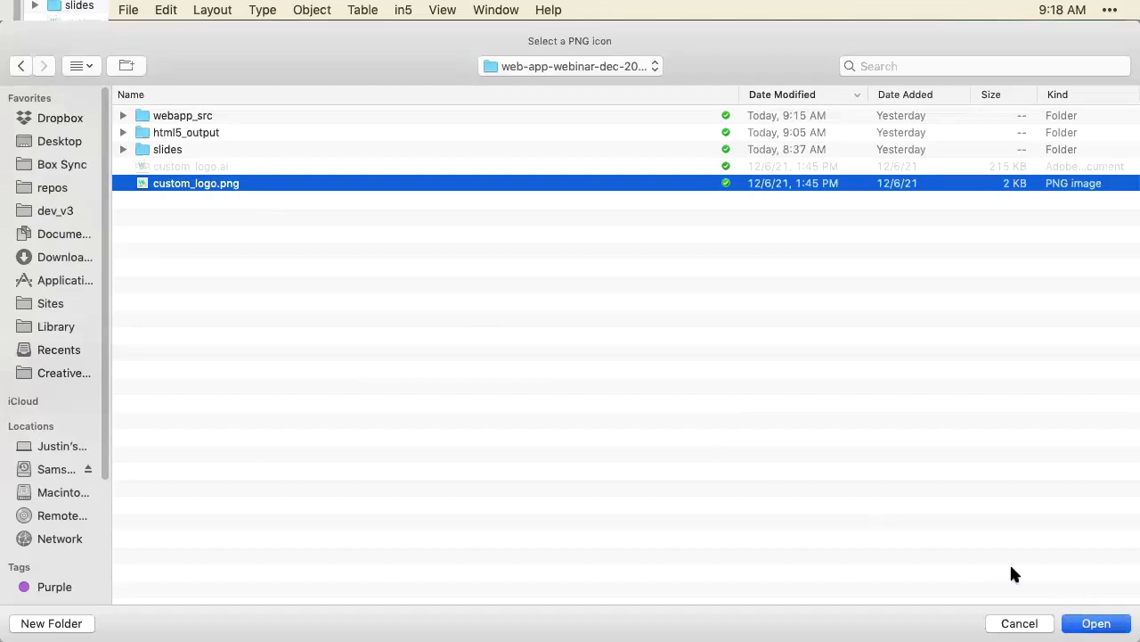
left_click(1096, 623)
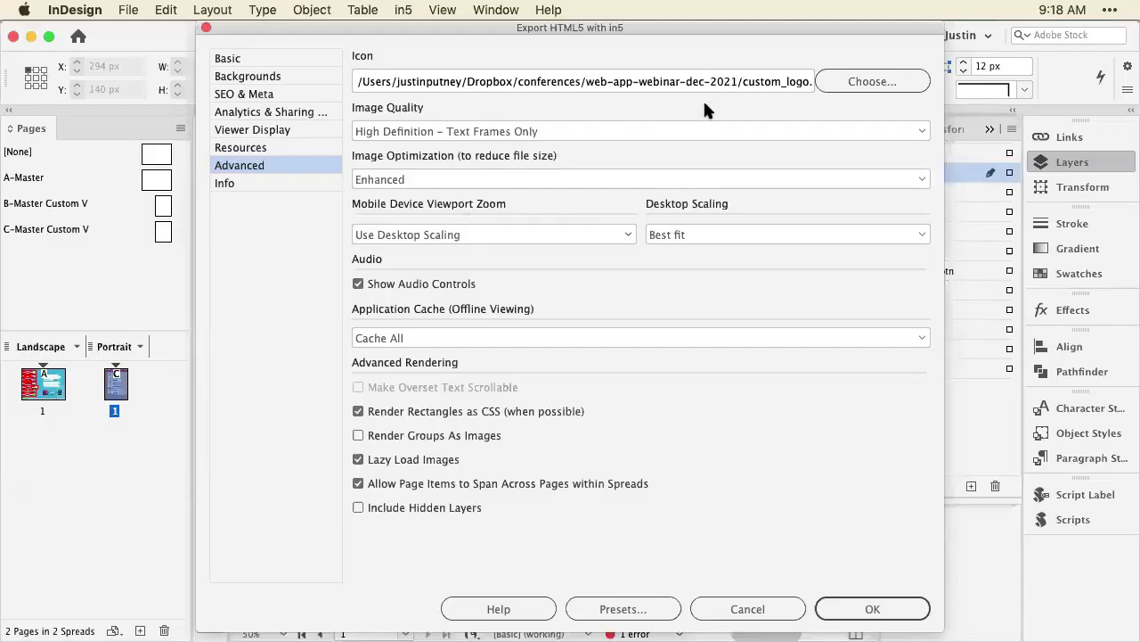
mouse_move(602, 289)
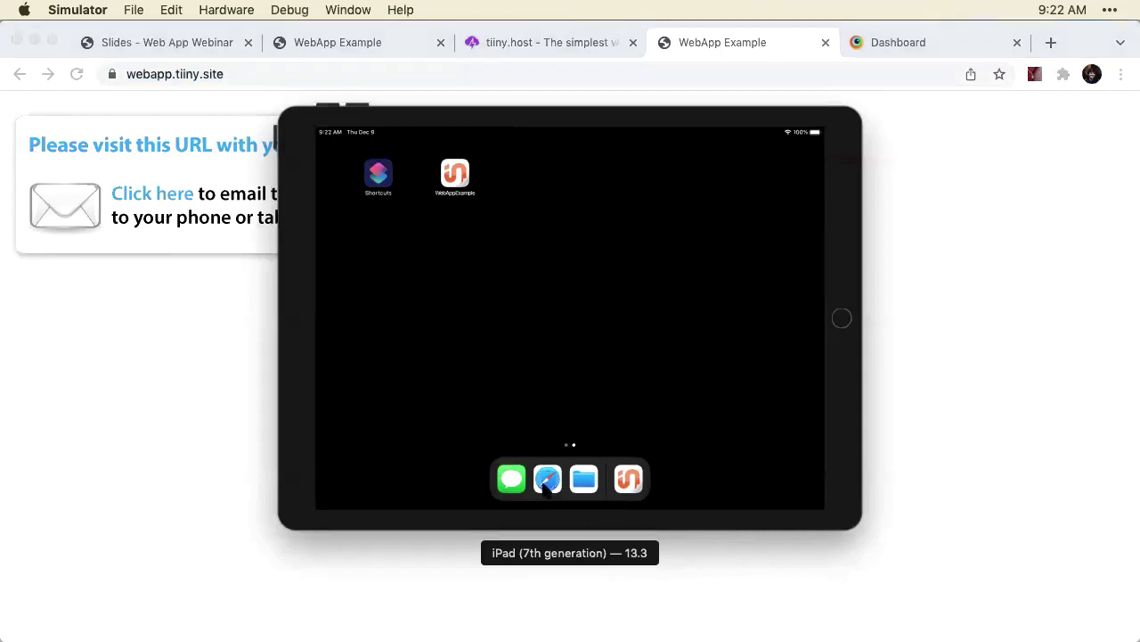
Open webapp.tiiny.site in Safari on the simulated iPad.
left_click(454, 174)
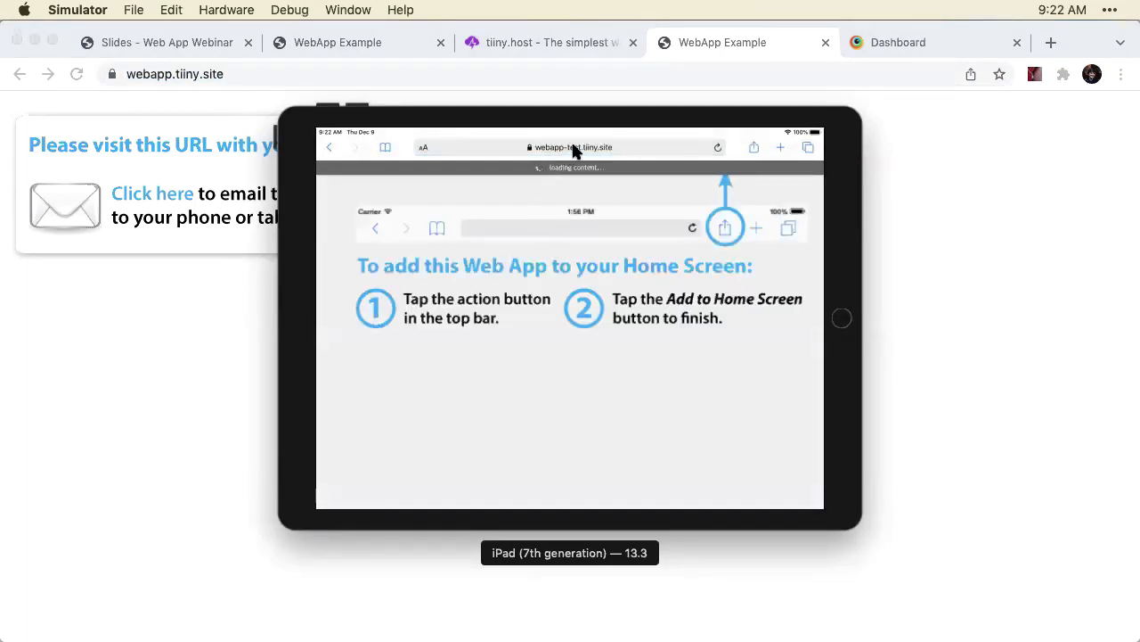
left_click(573, 147)
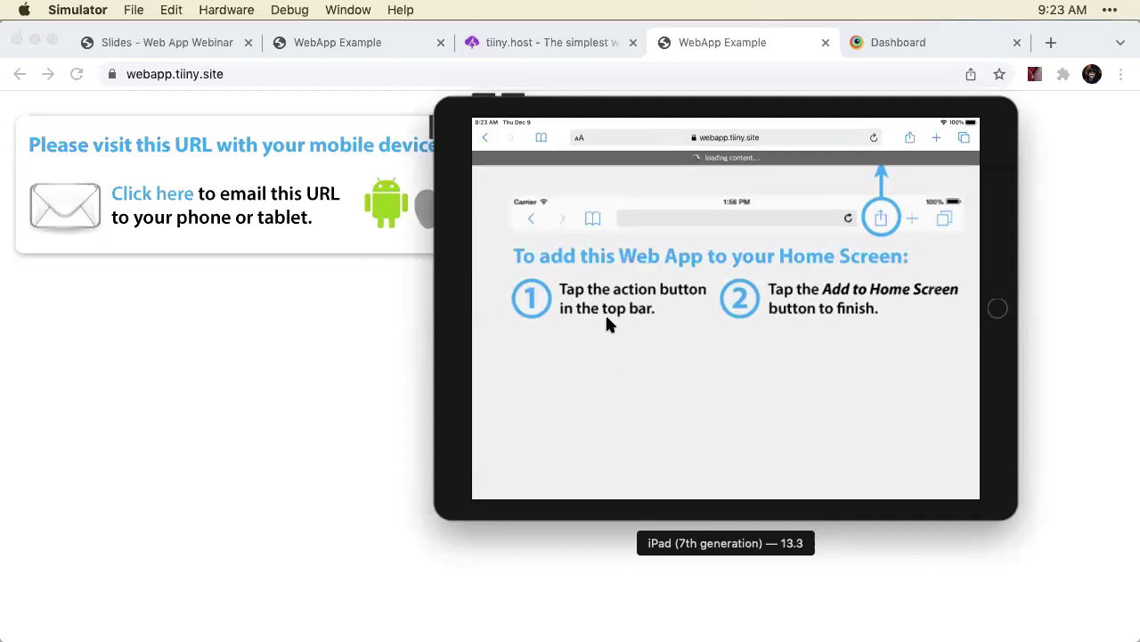
mouse_move(305, 239)
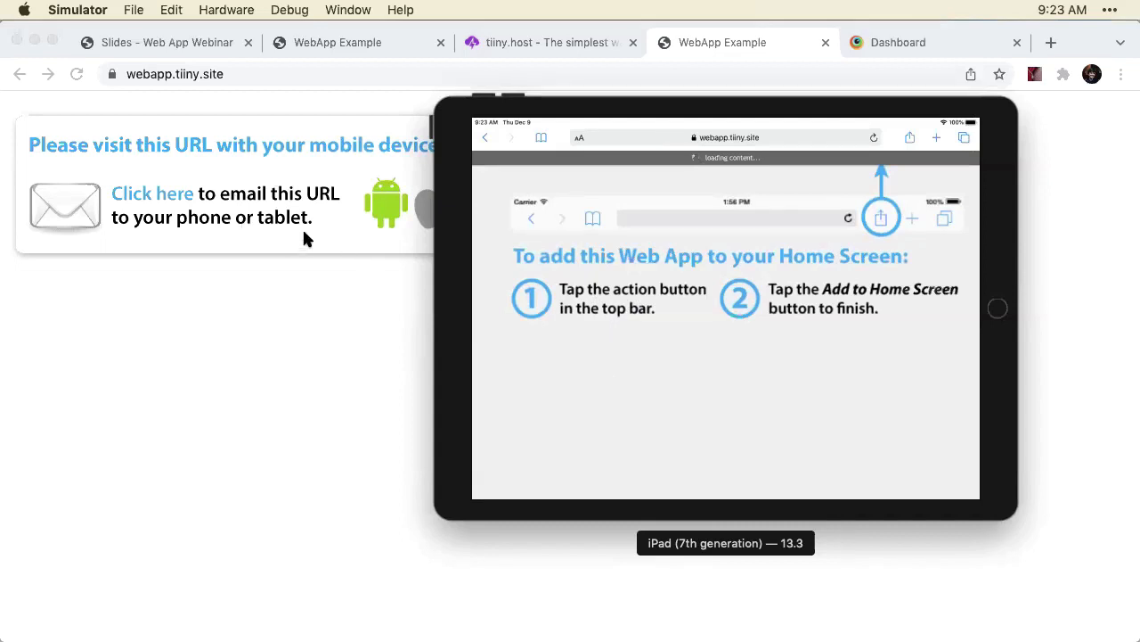
mouse_move(784, 112)
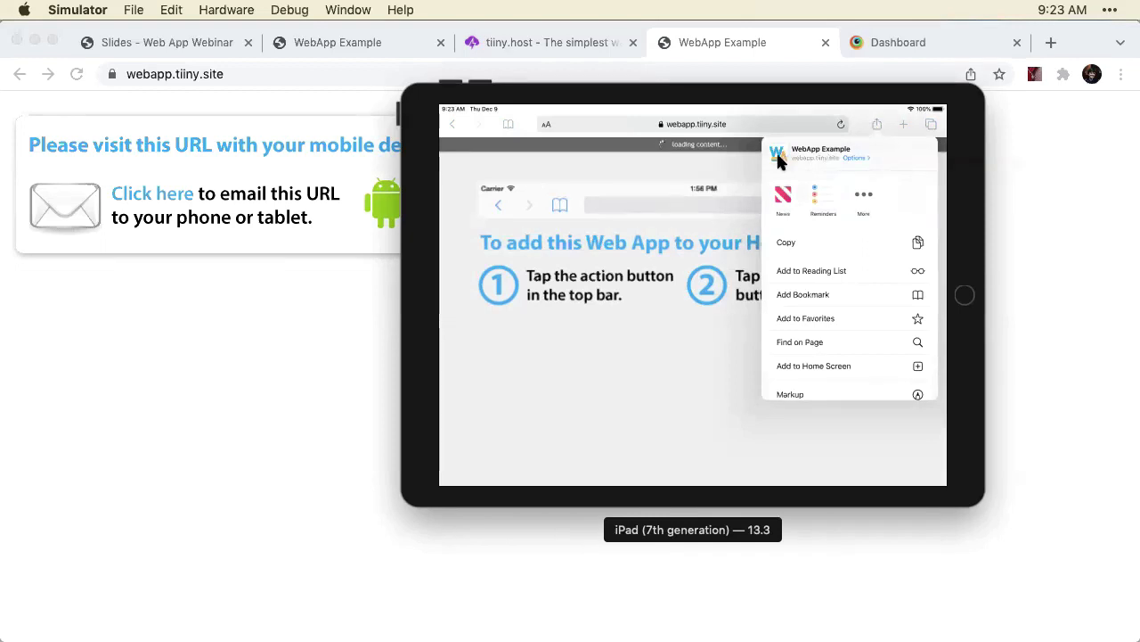
mouse_move(834, 366)
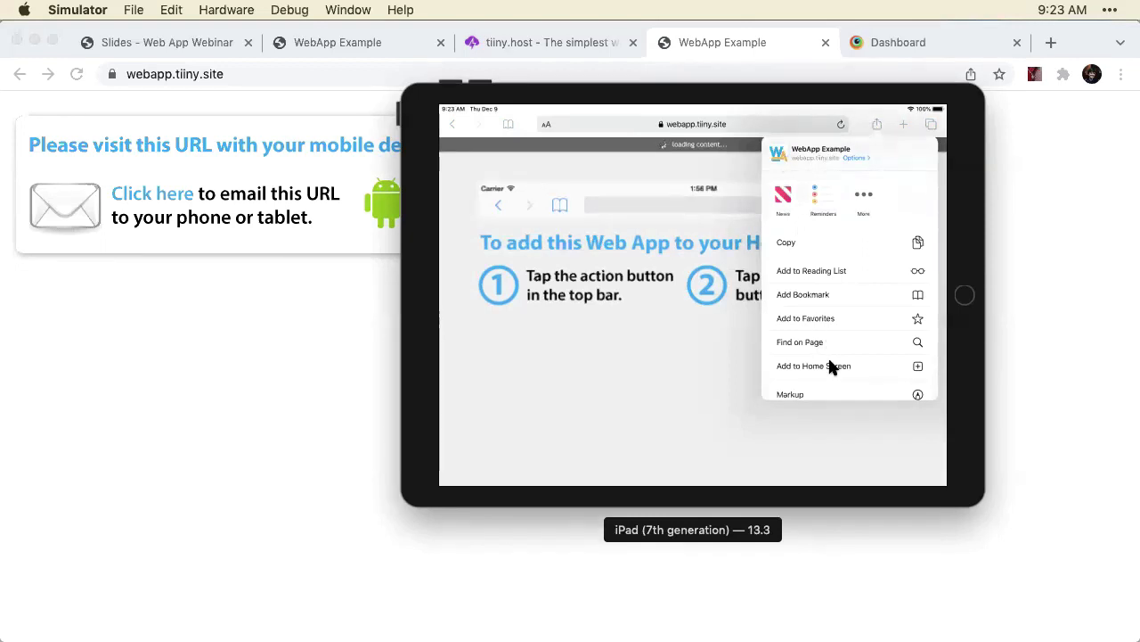
Add the web app to the iPad home screen and launch it from its new icon.
left_click(814, 365)
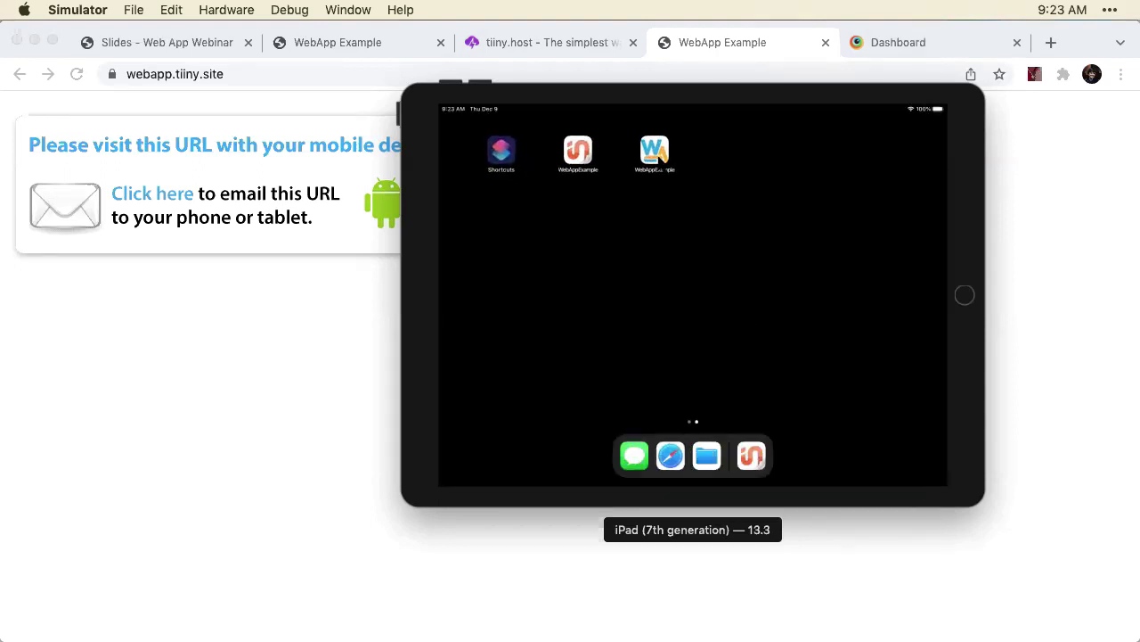
left_click(655, 152)
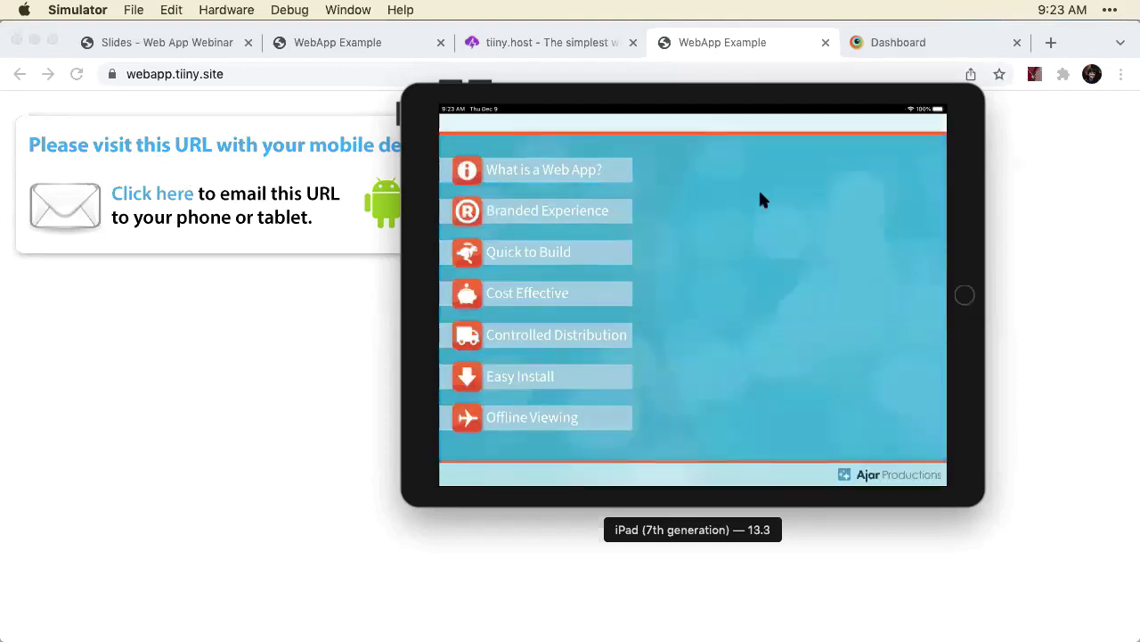
View the What is a Web App?, Branded Experience, Quick to Build, Cost Effective, Controlled Distribution and Easy Install topics.
left_click(543, 169)
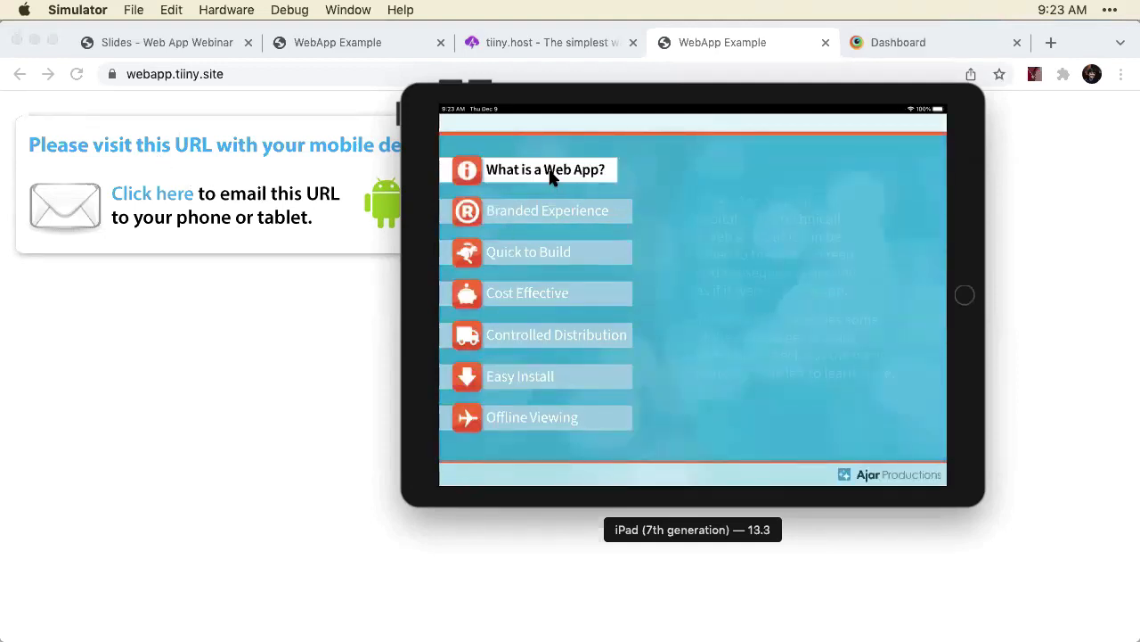
left_click(547, 210)
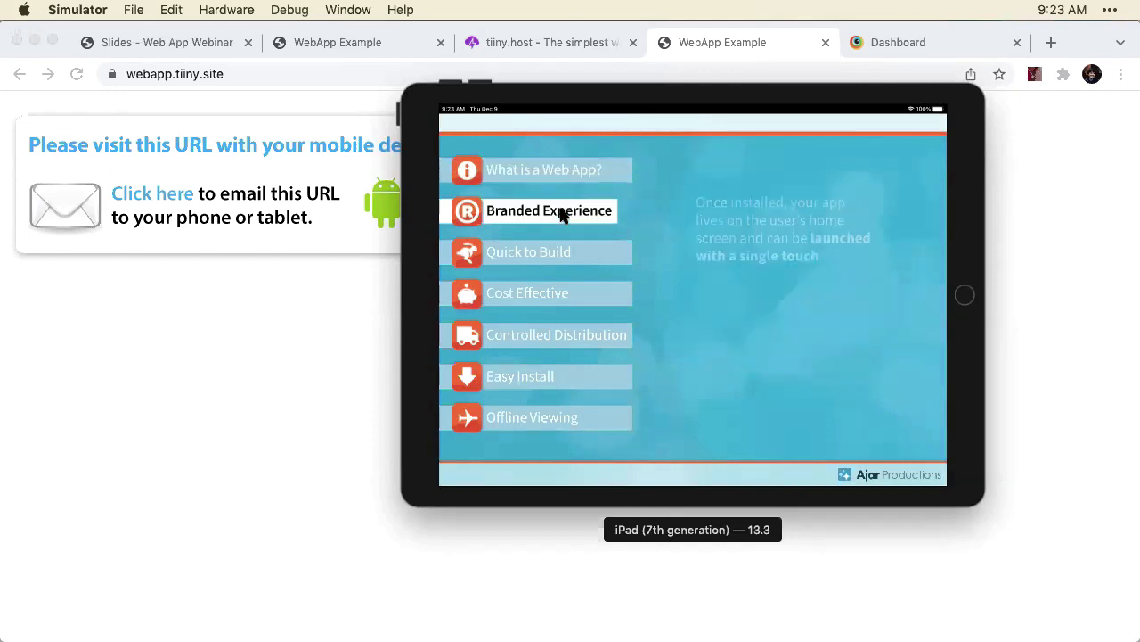
left_click(549, 210)
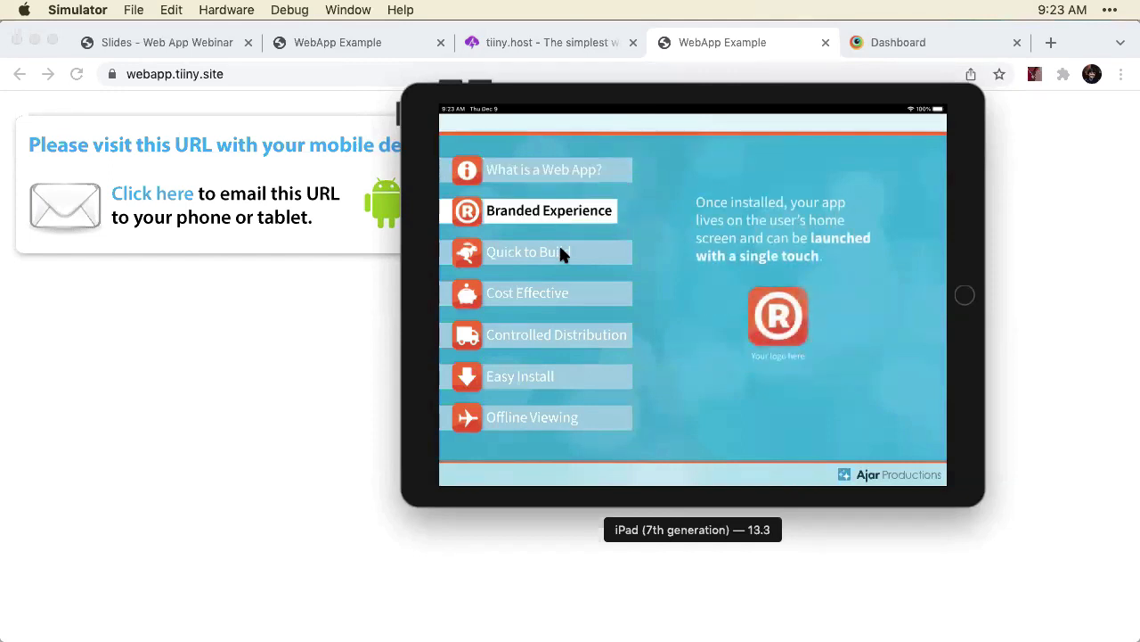
left_click(529, 251)
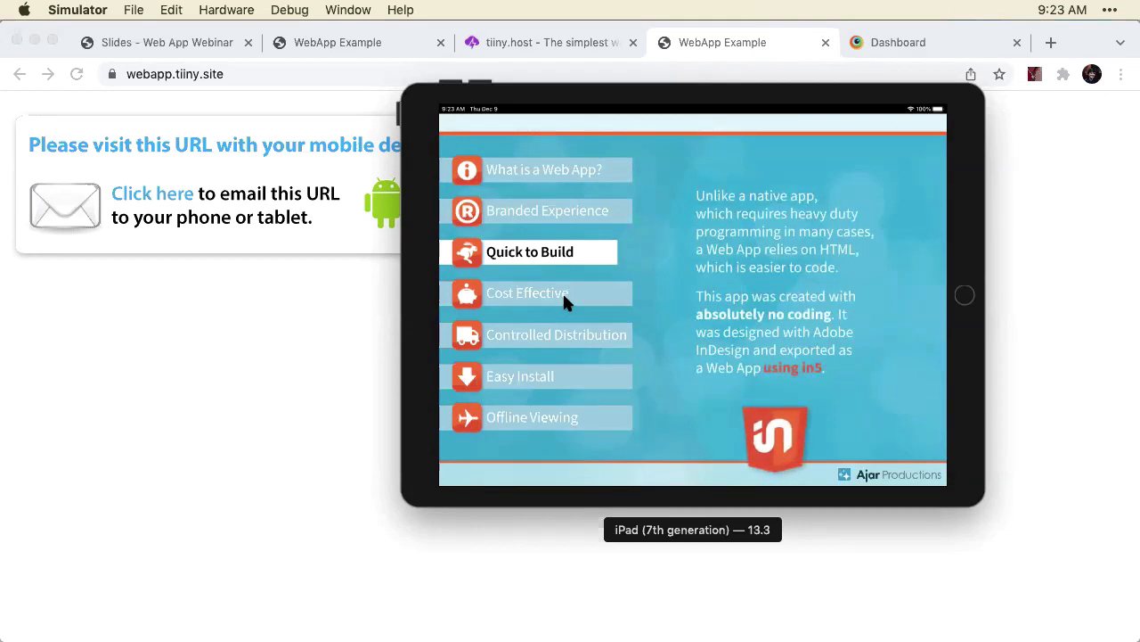
left_click(528, 293)
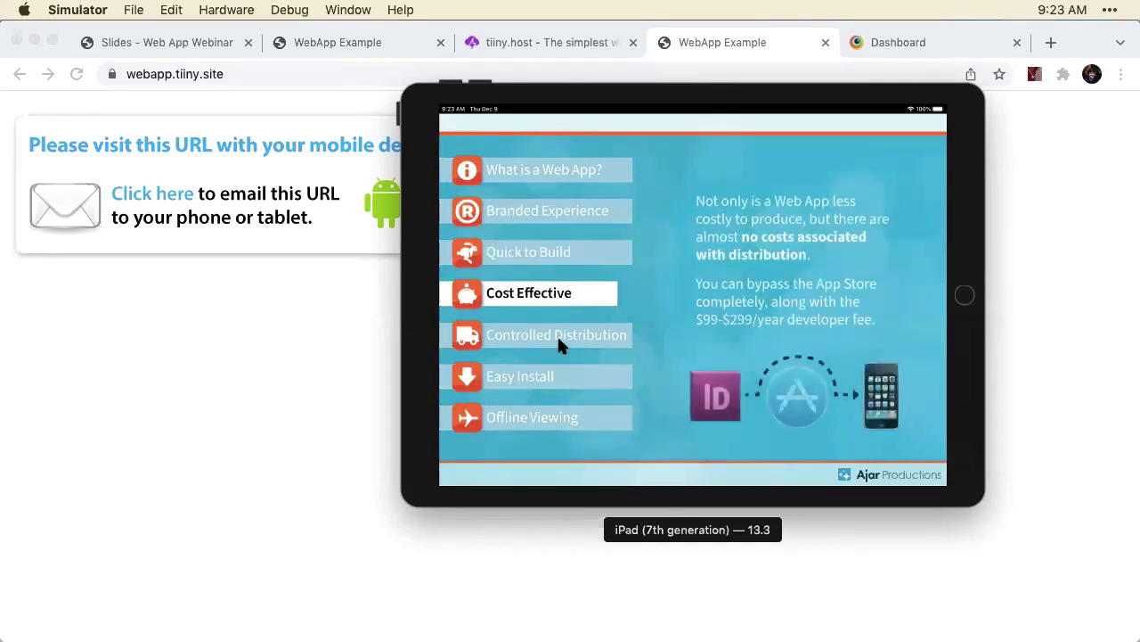
left_click(556, 334)
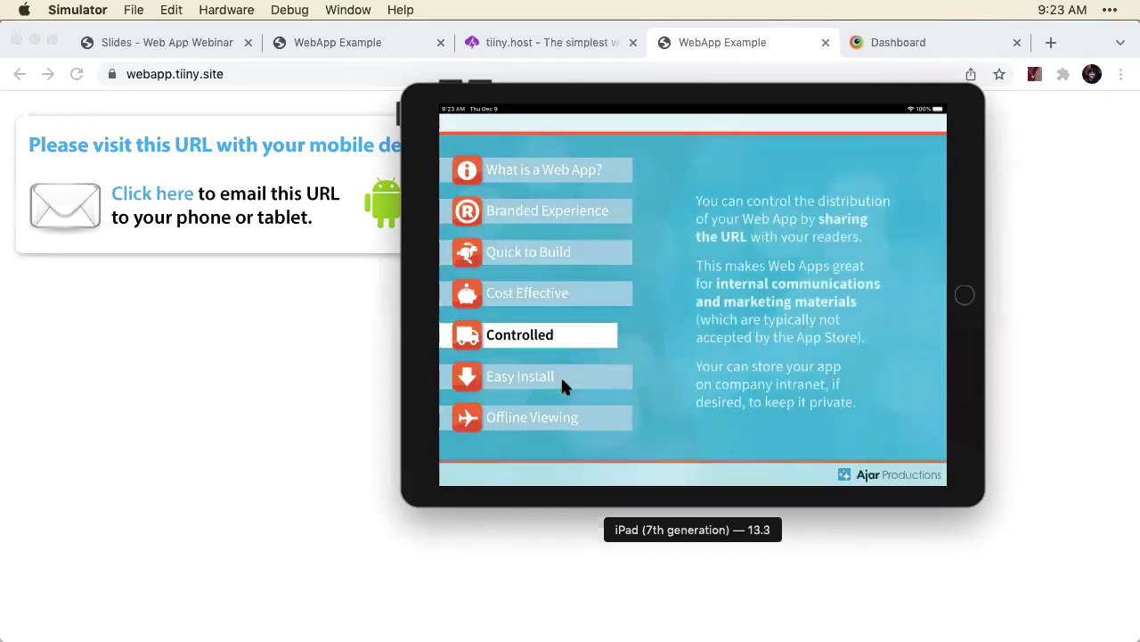
left_click(520, 375)
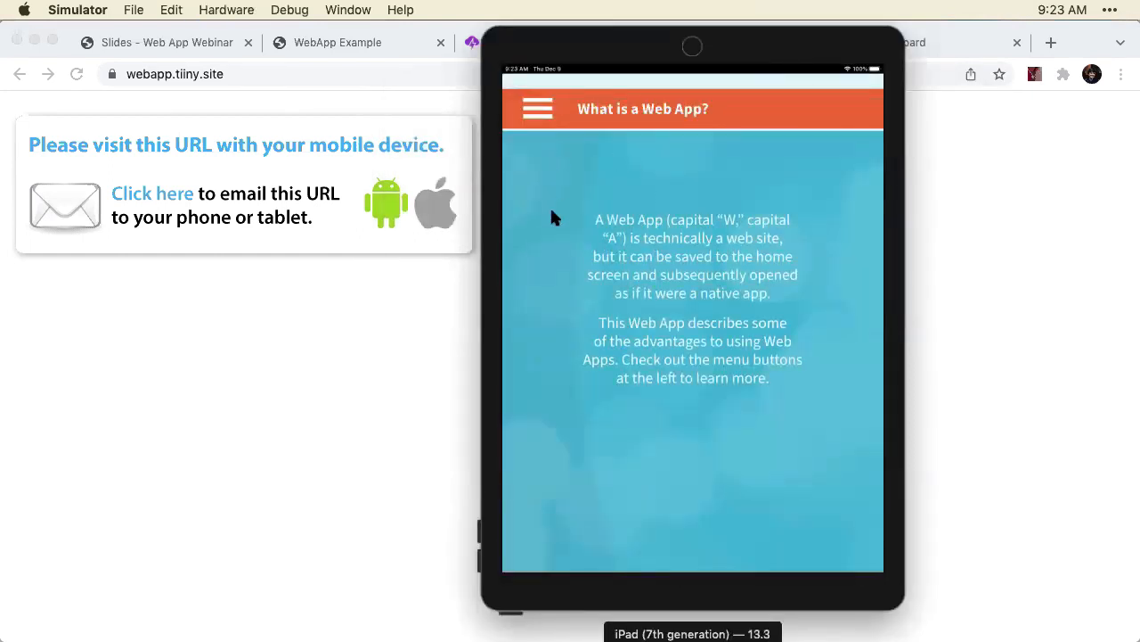
mouse_move(537, 108)
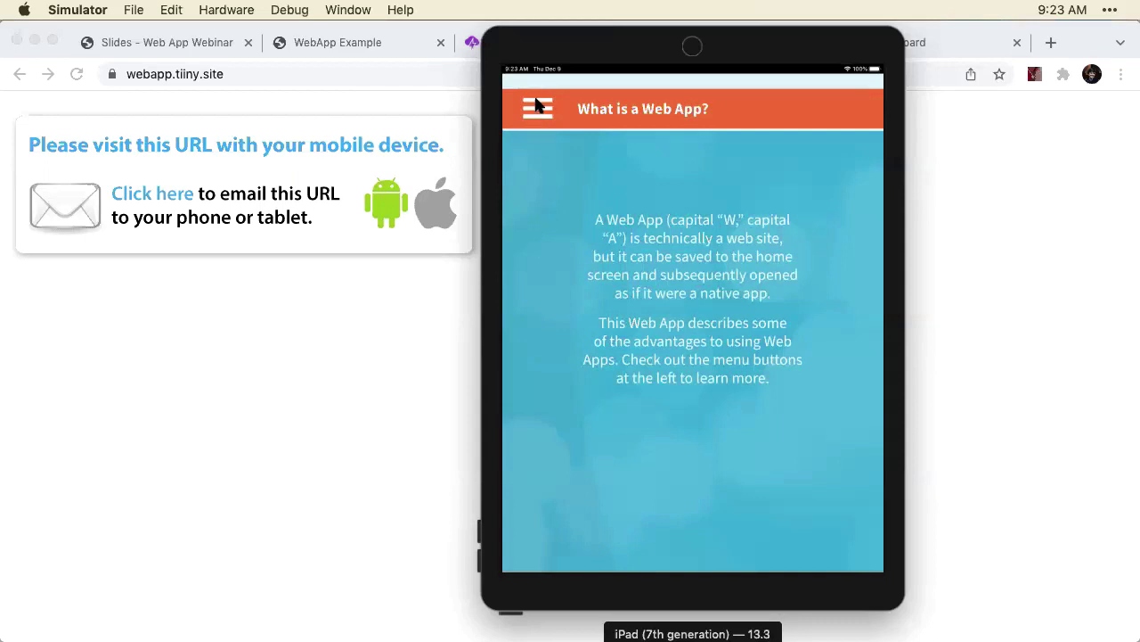
Show the Controlled Distribution page from the portrait hamburger menu, then reopen the menu.
left_click(537, 109)
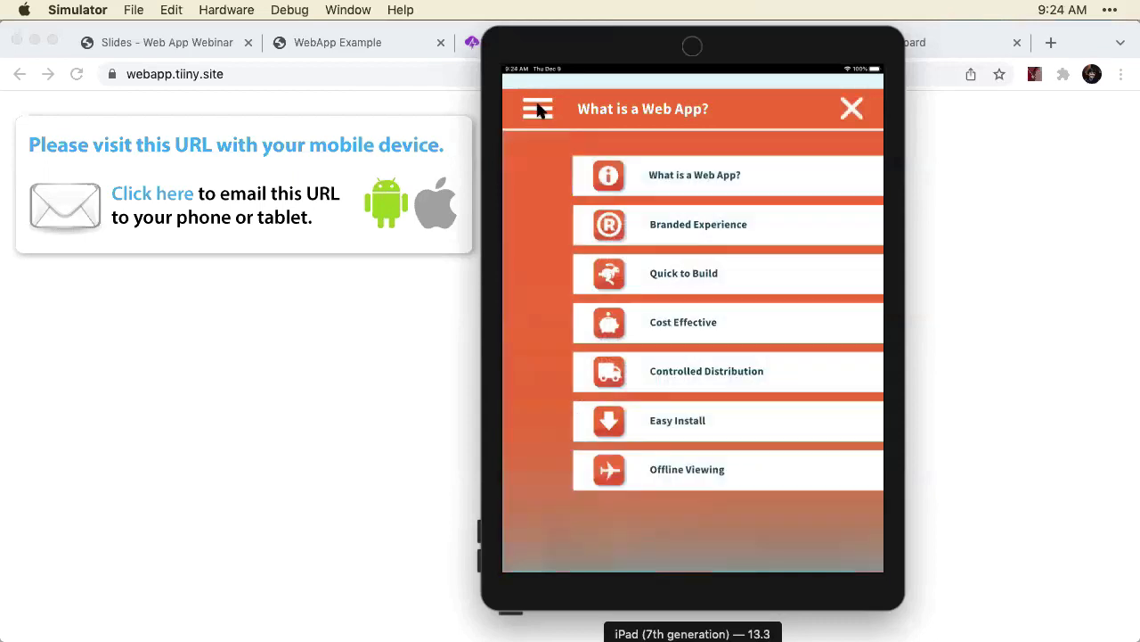
mouse_move(631, 447)
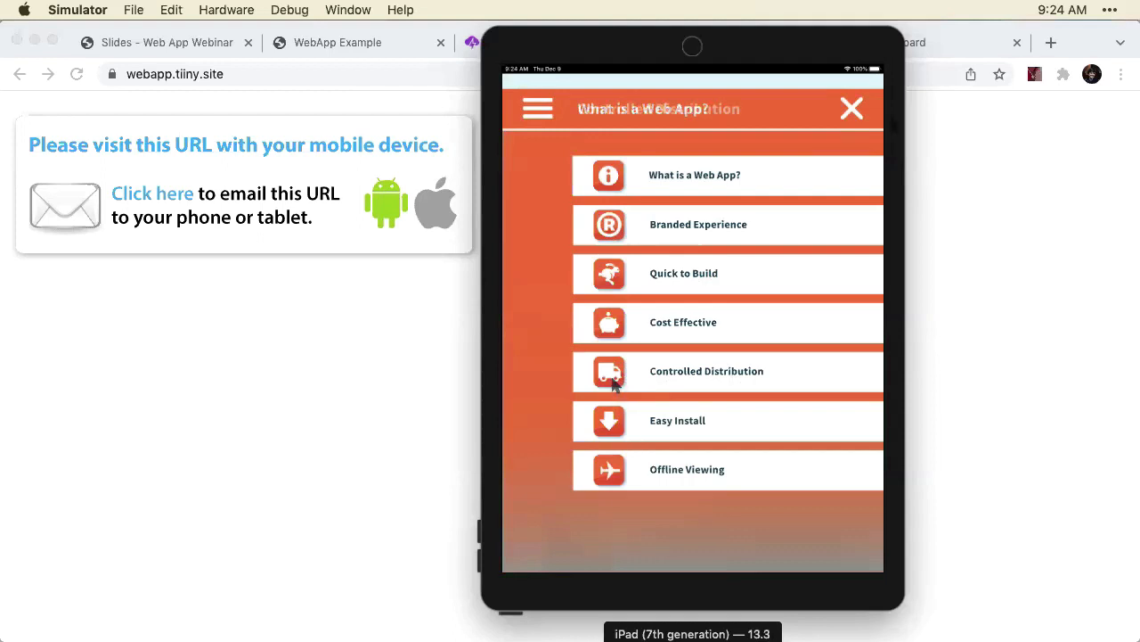
left_click(707, 370)
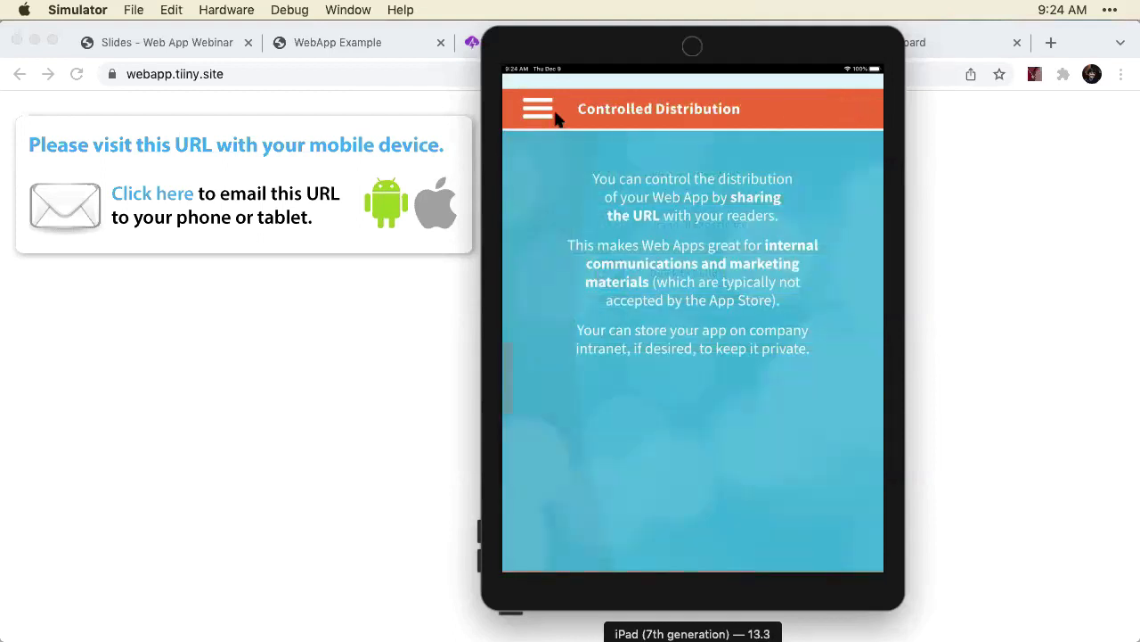
left_click(538, 108)
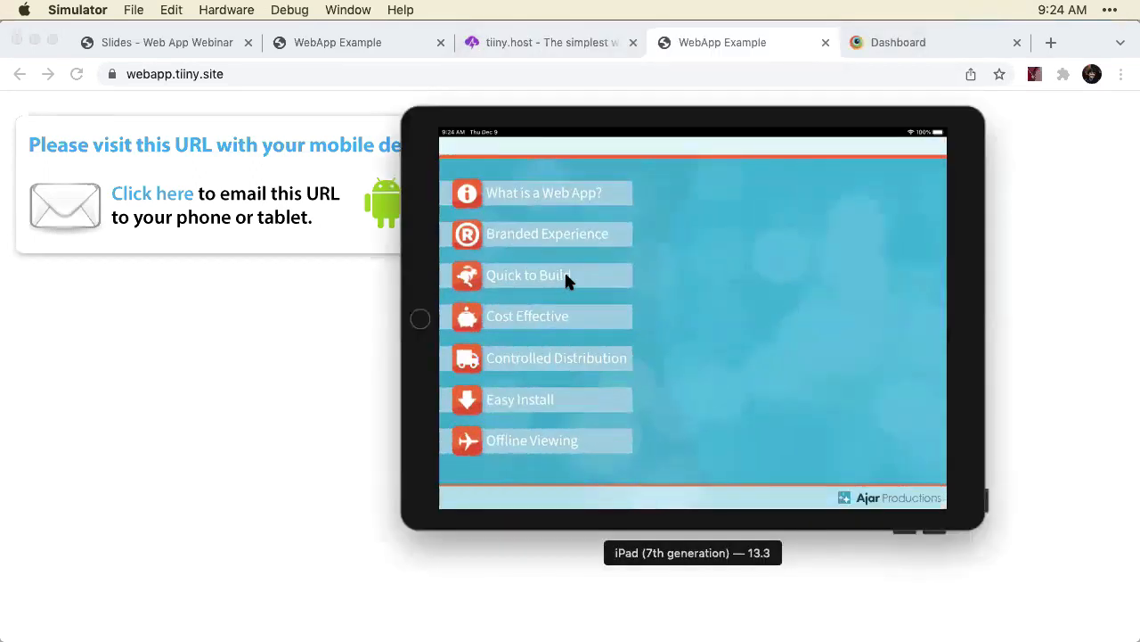
mouse_move(579, 236)
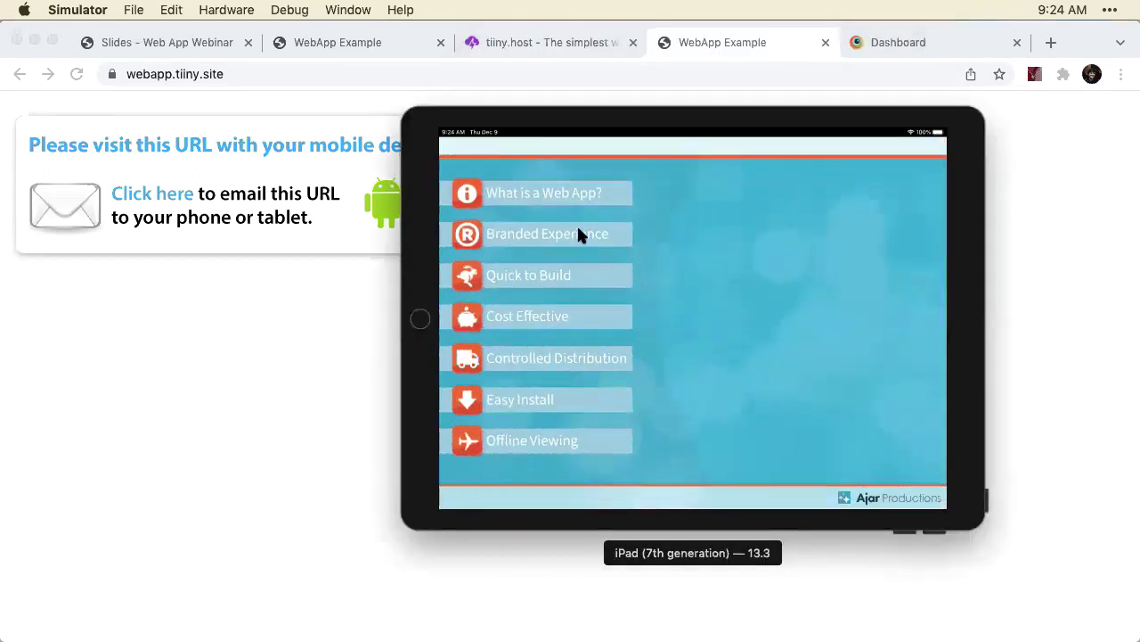
Return to the What is a Web App? page after rotating the iPad to landscape and back.
left_click(539, 234)
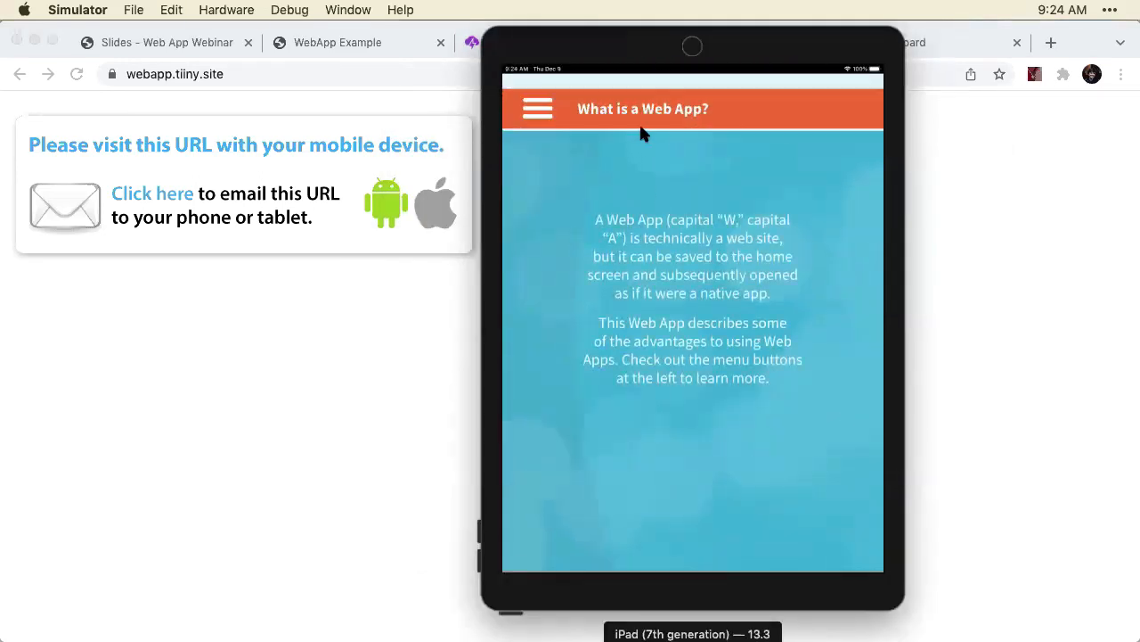
mouse_move(613, 127)
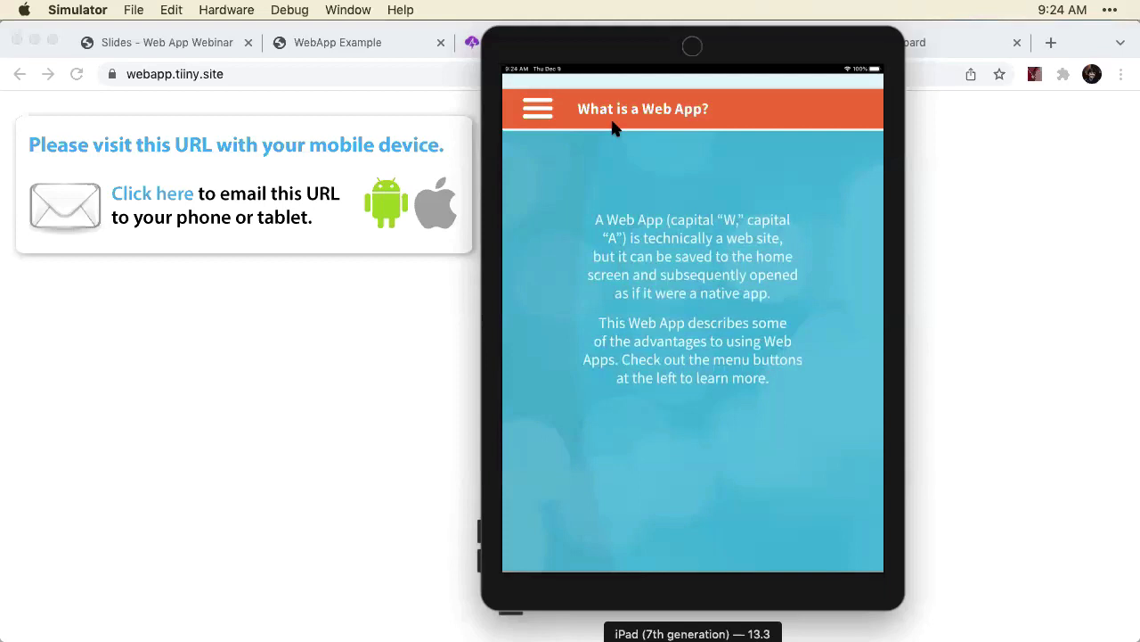